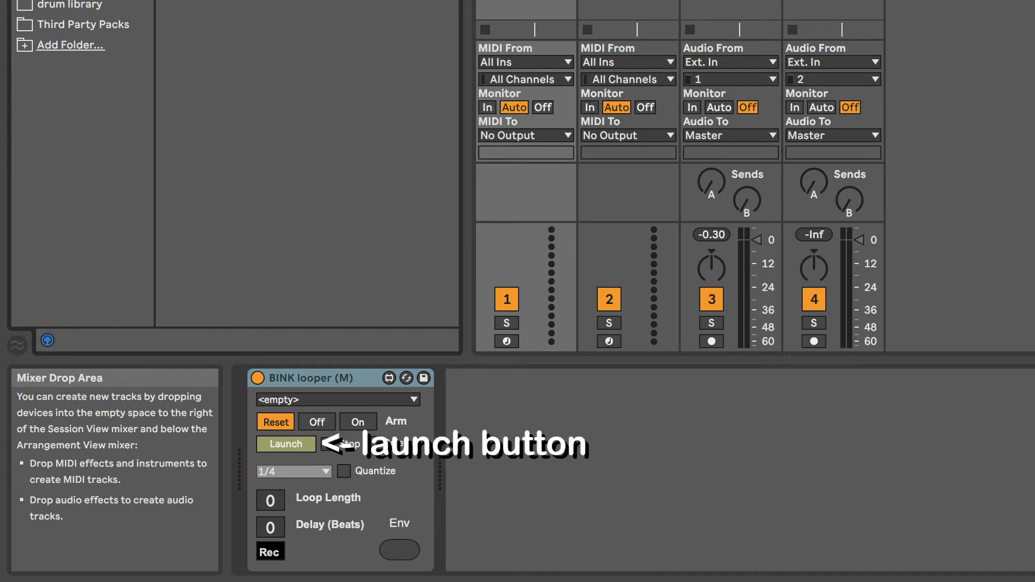
# Send track 1's MIDI to the fx track and take track 2's MIDI input from looper
pyautogui.click(285, 443)
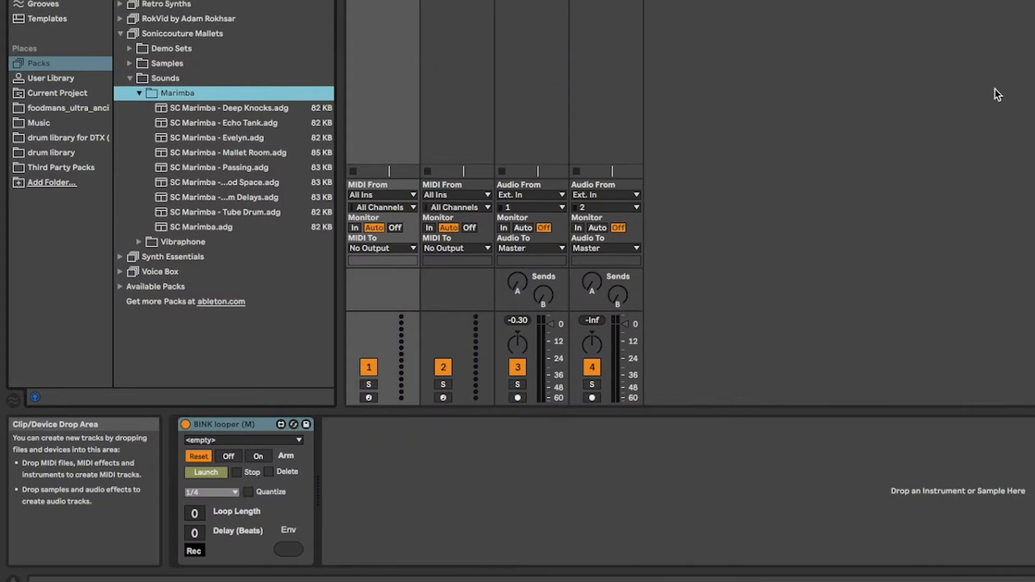
pyautogui.click(381, 248)
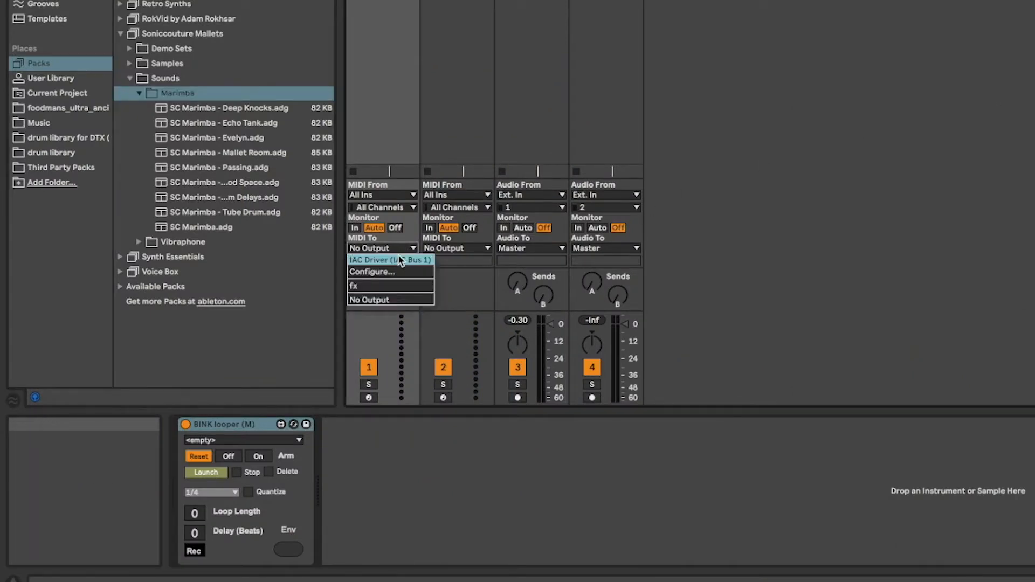
pyautogui.click(354, 286)
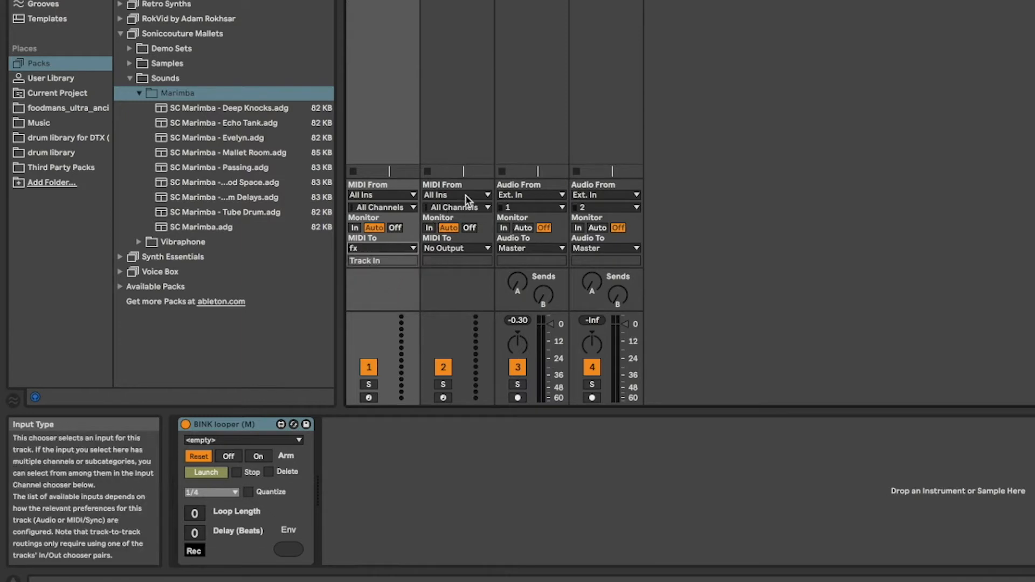
pyautogui.click(456, 194)
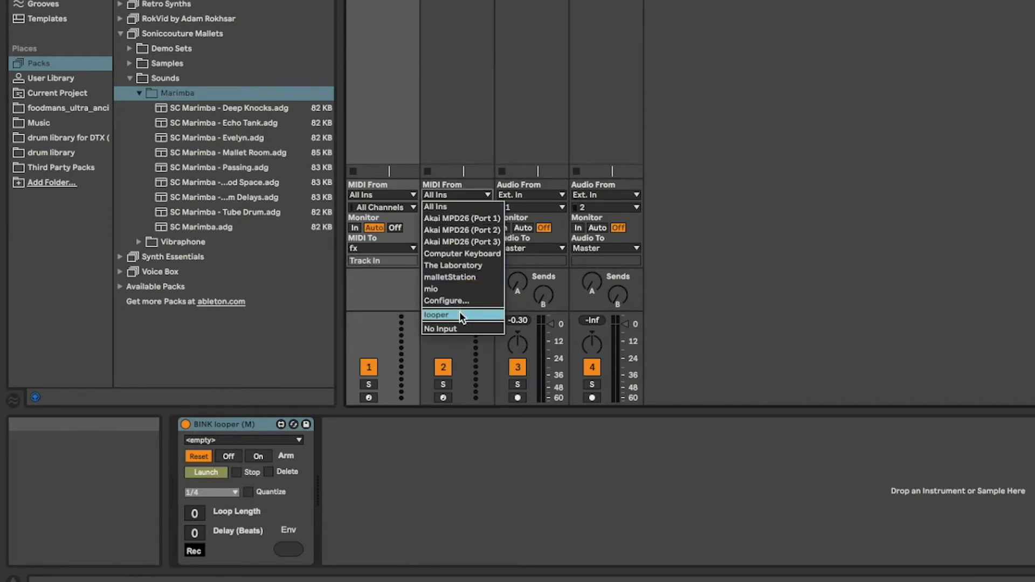
pyautogui.click(436, 313)
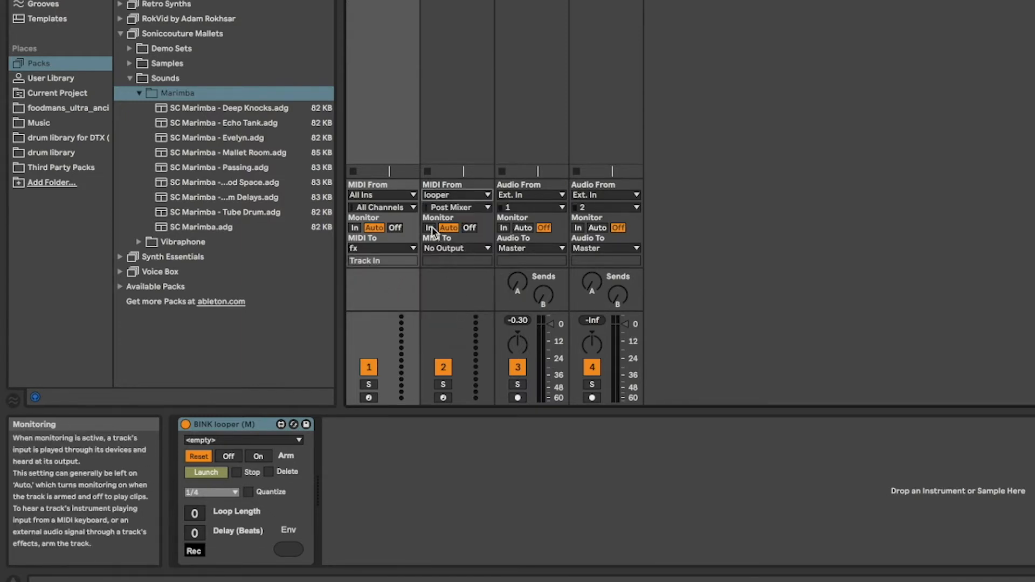
# Set track 2 monitoring to In and take track 1's MIDI input from malletStation
pyautogui.click(382, 194)
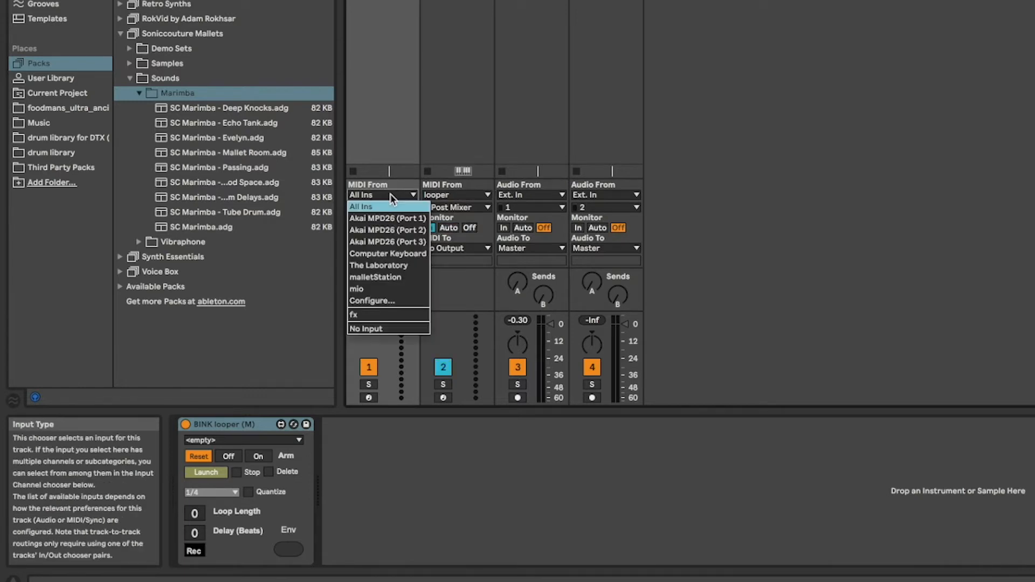
pyautogui.click(375, 277)
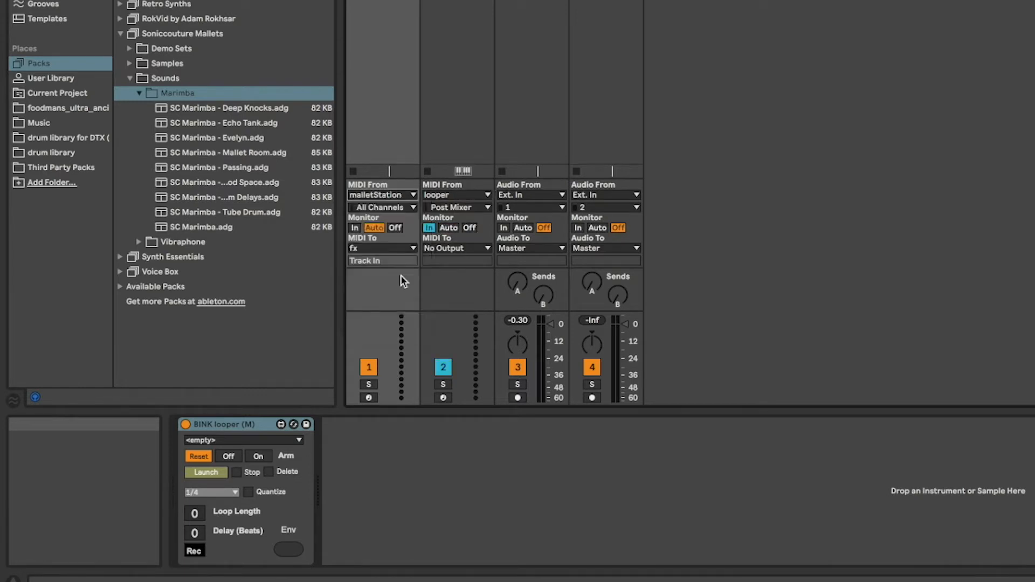
pyautogui.moveTo(241, 235)
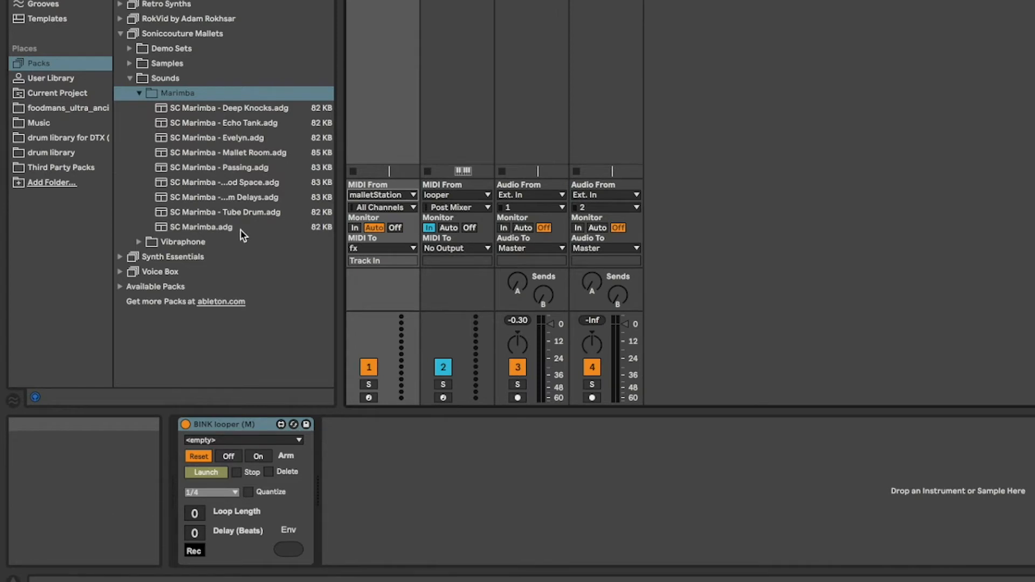
pyautogui.click(201, 227)
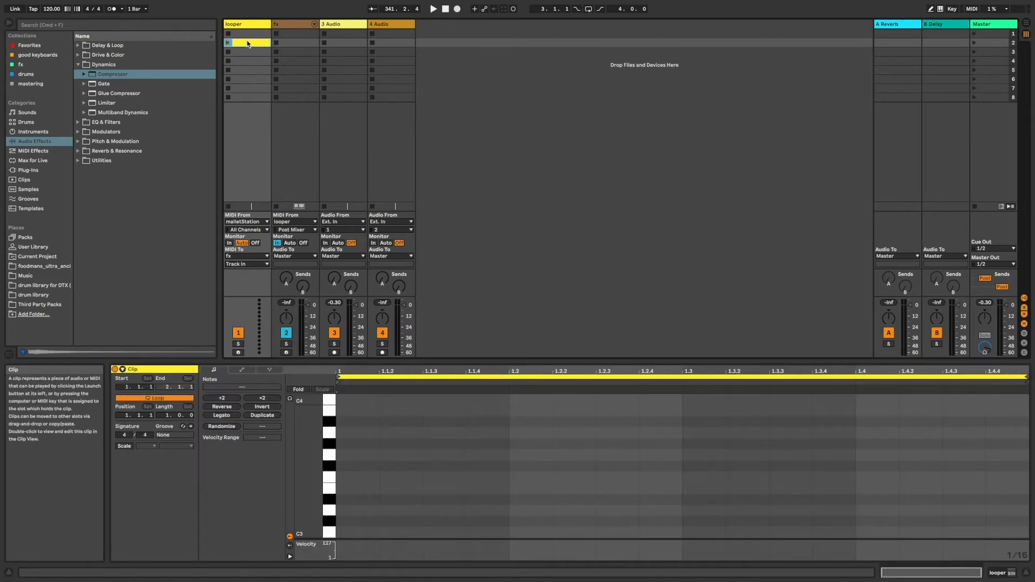
# Colour the looper clip red and show its envelopes with BINK looper as the automated device
pyautogui.rightClick(245, 43)
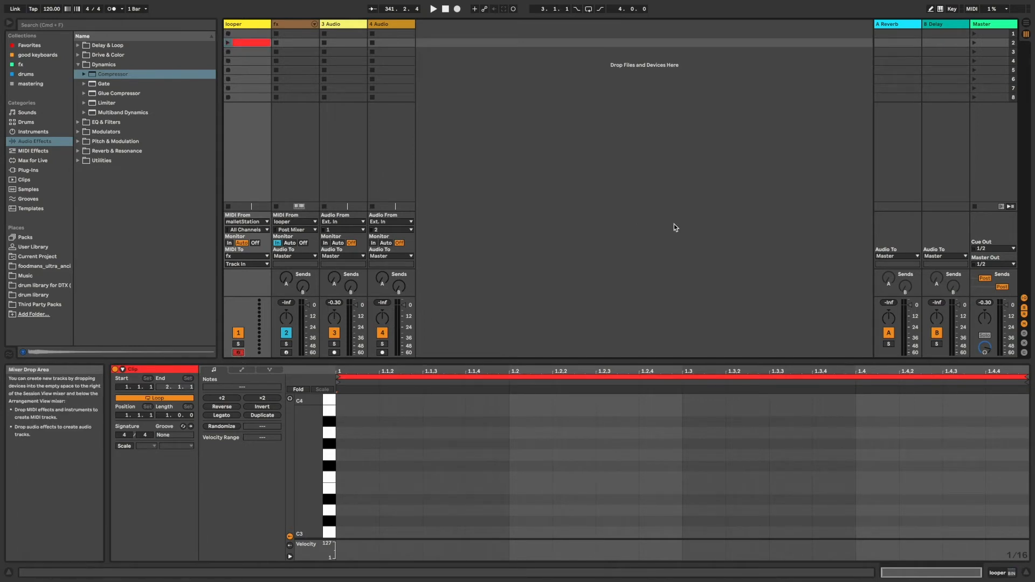
pyautogui.moveTo(391, 303)
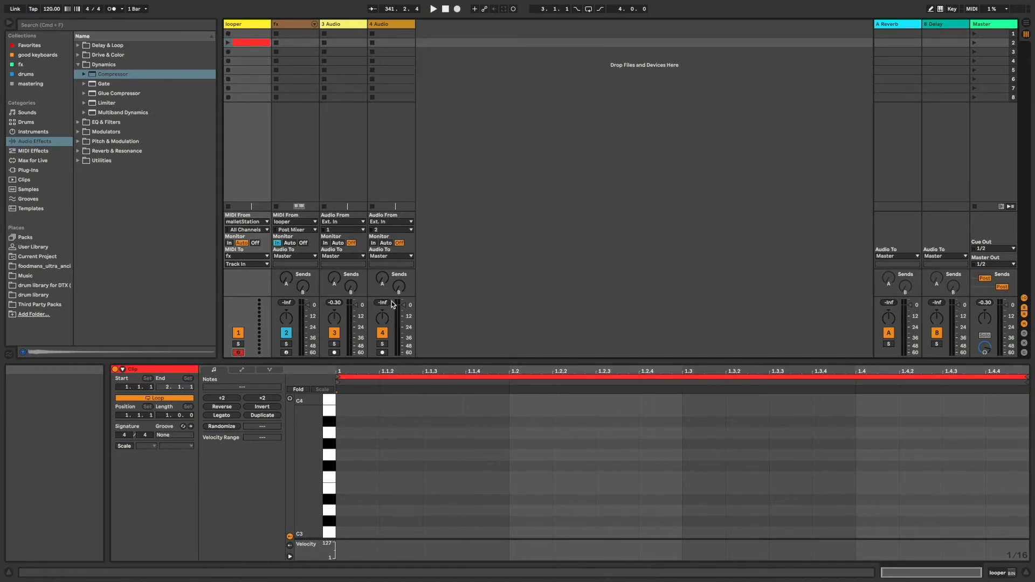
pyautogui.click(270, 369)
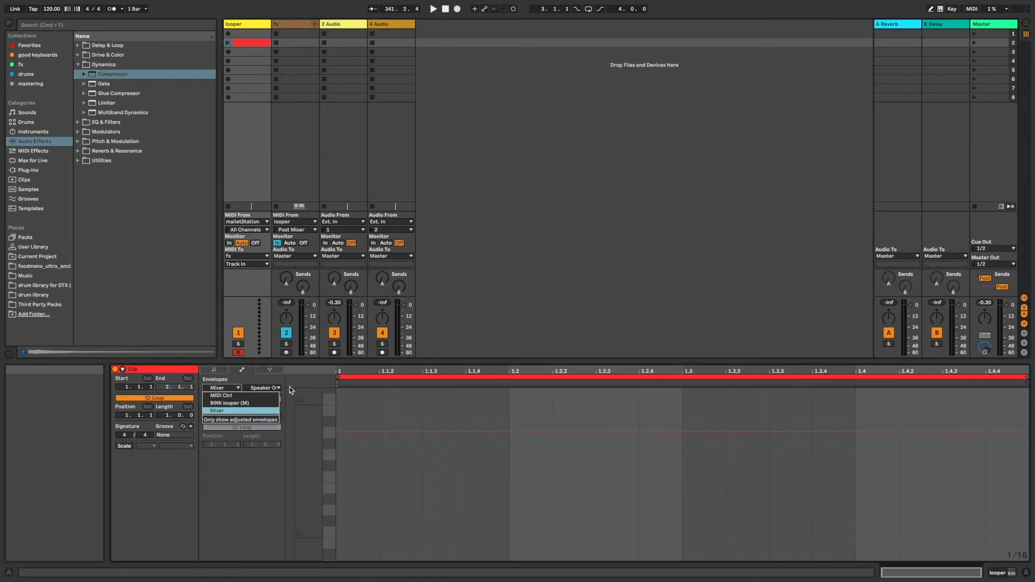
pyautogui.moveTo(224, 395)
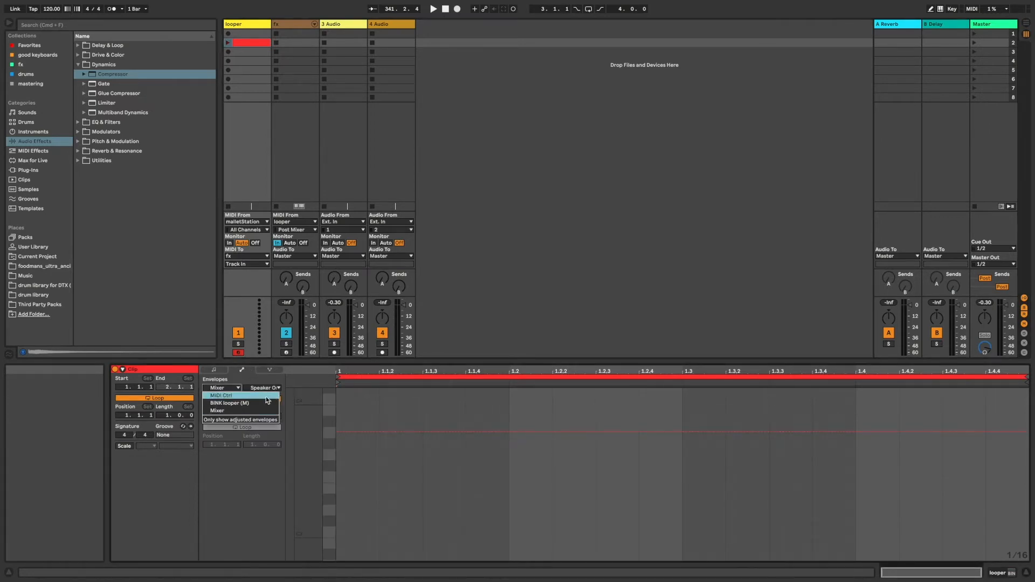
pyautogui.click(229, 402)
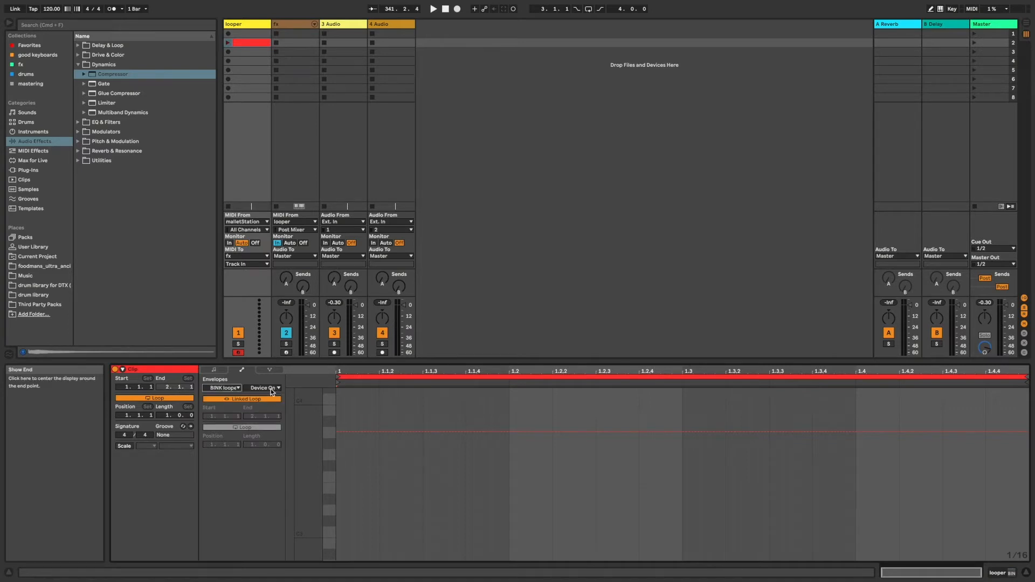
pyautogui.click(263, 387)
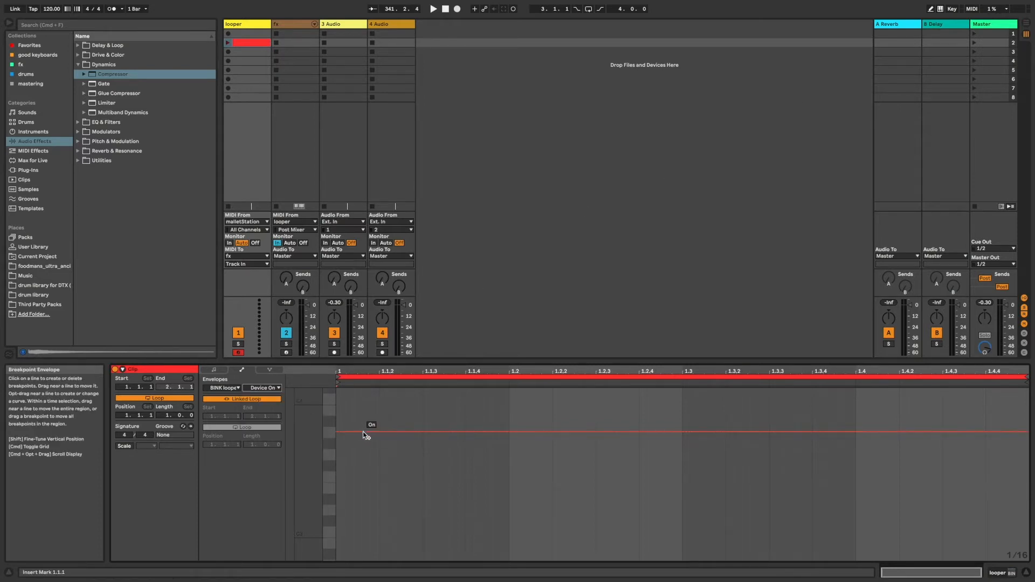
# Add Arm and Launch envelopes stepping up just after the red clip's start
pyautogui.click(263, 386)
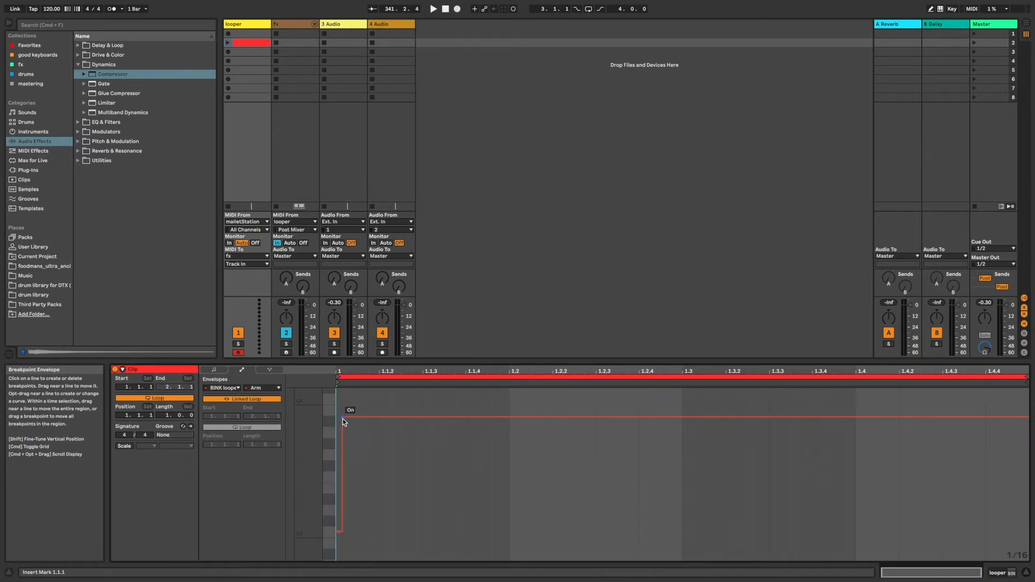
pyautogui.click(263, 387)
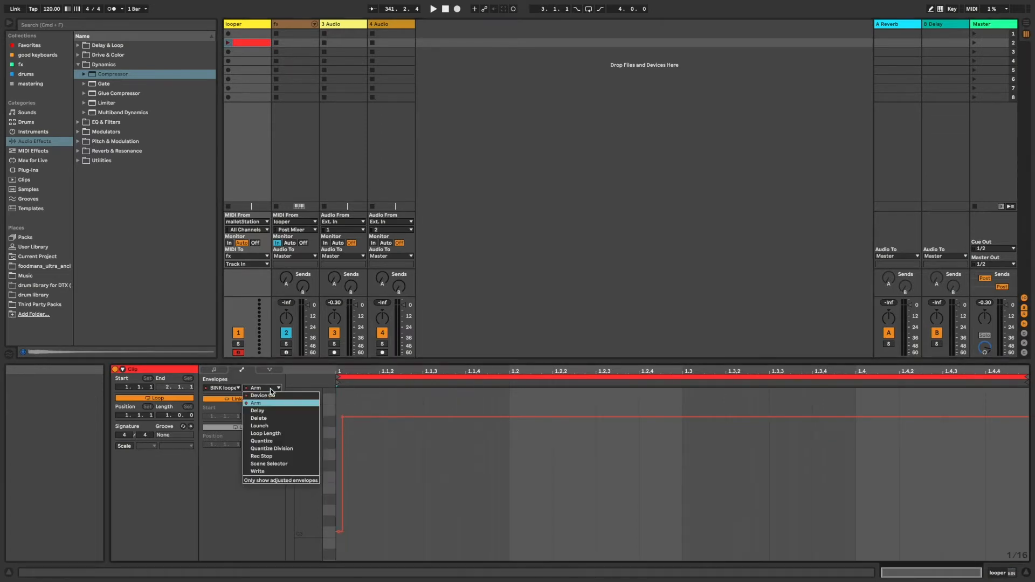
pyautogui.click(259, 426)
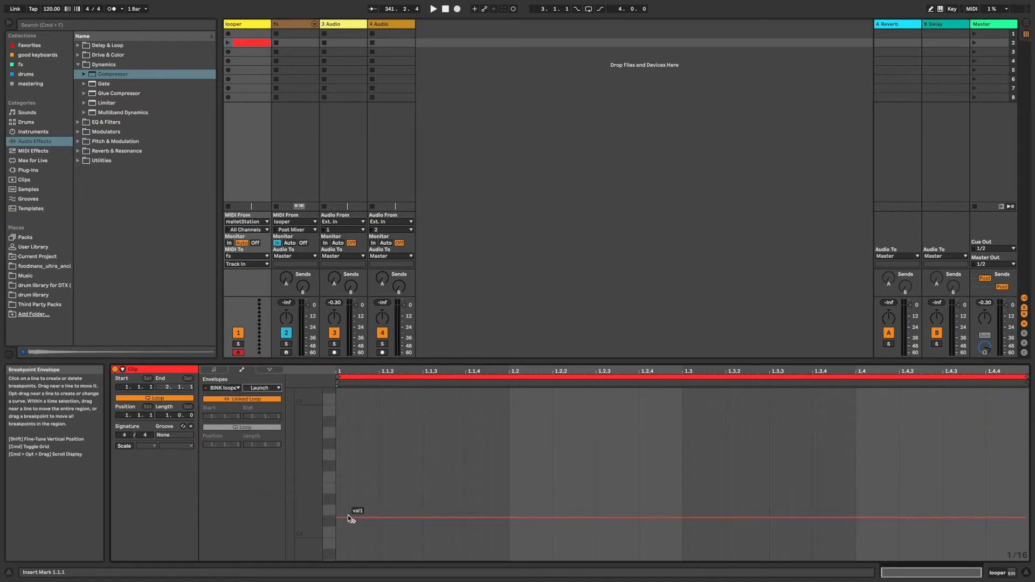
pyautogui.moveTo(349, 519); pyautogui.dragTo(362, 429)
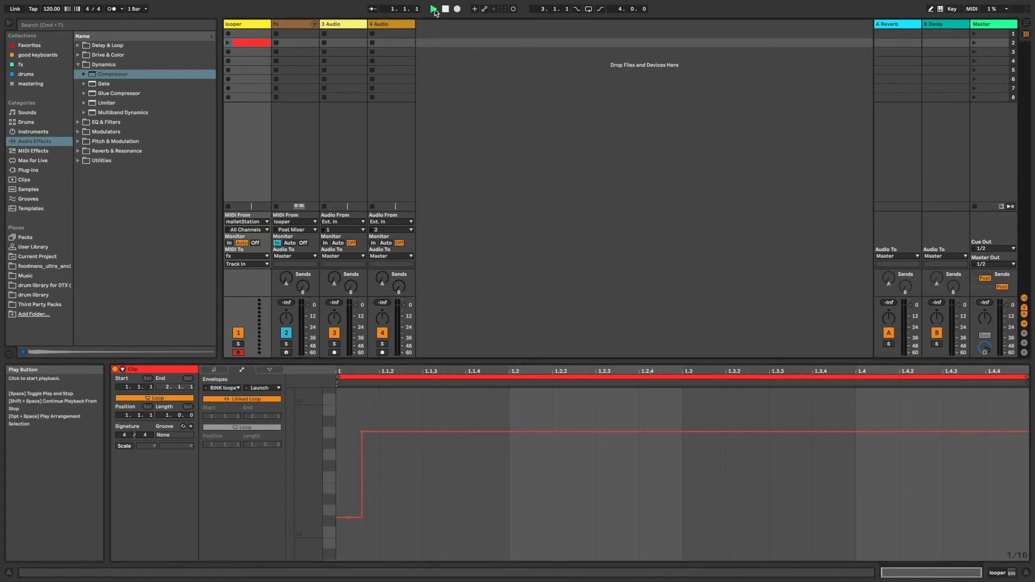
# Start playback and launch the red clip so a looper 2 clip is recorded
pyautogui.click(433, 9)
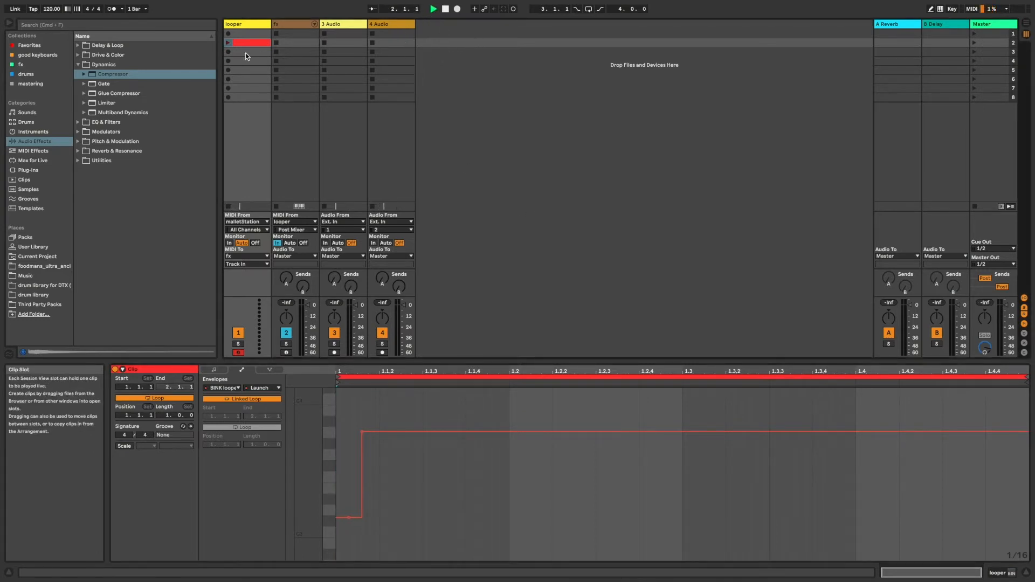
pyautogui.click(227, 42)
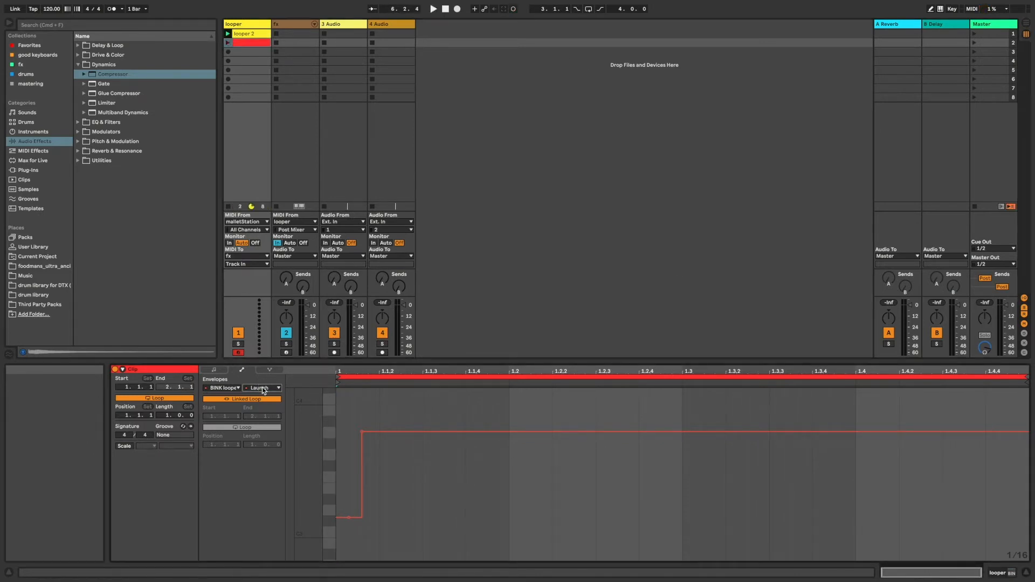
pyautogui.click(263, 387)
pyautogui.write('loops')
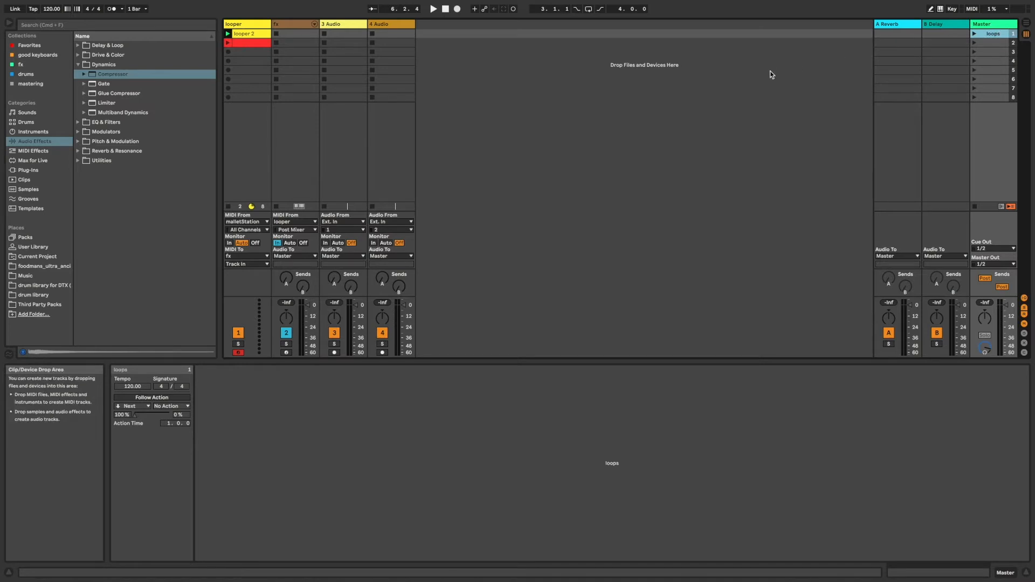
pyautogui.moveTo(354, 91)
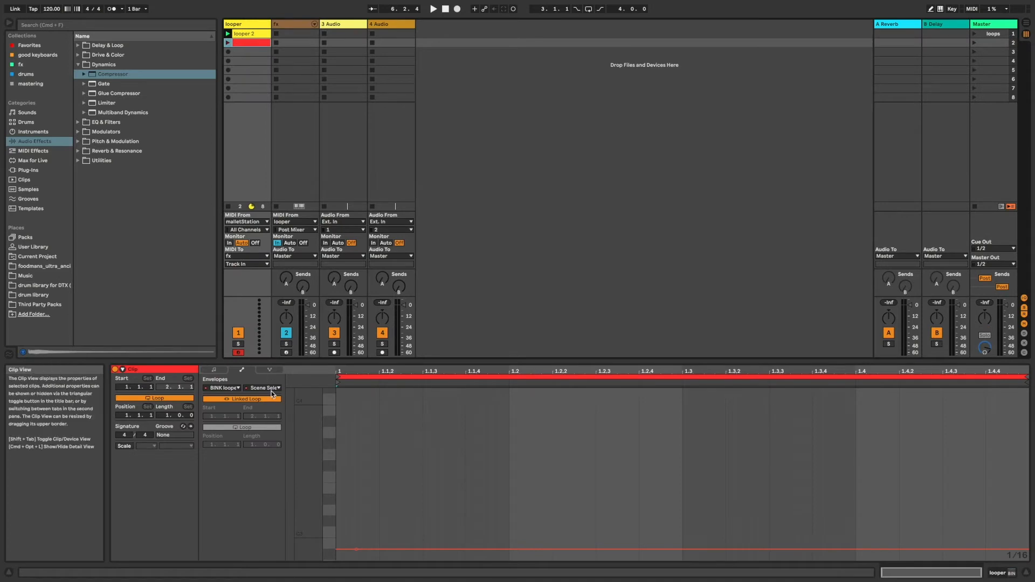
# Choose another BINK looper parameter in the clip's Envelopes chooser
pyautogui.click(264, 387)
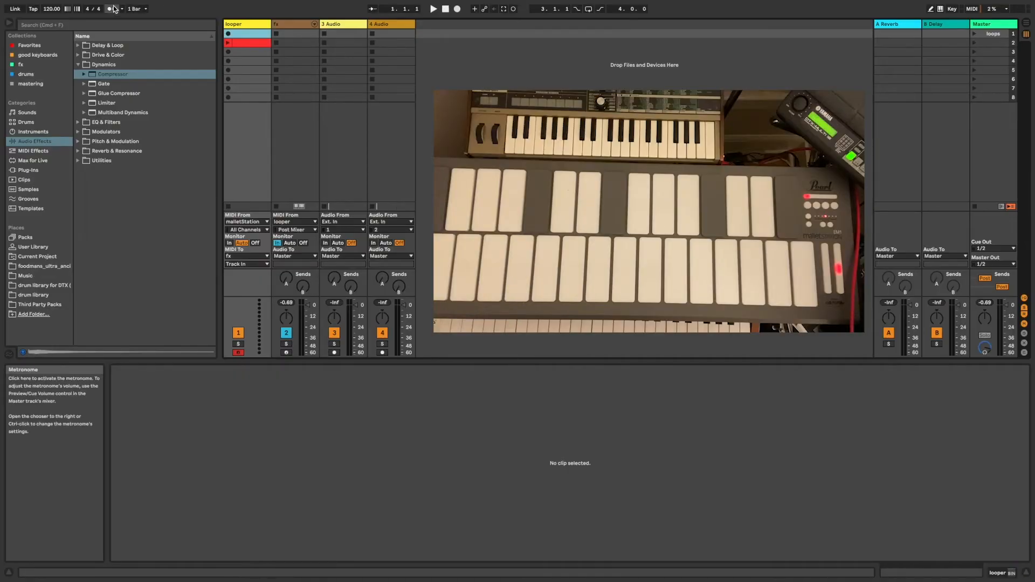
# Turn on the metronome and launch the red clip, recording a looping looper 12 clip
pyautogui.click(433, 9)
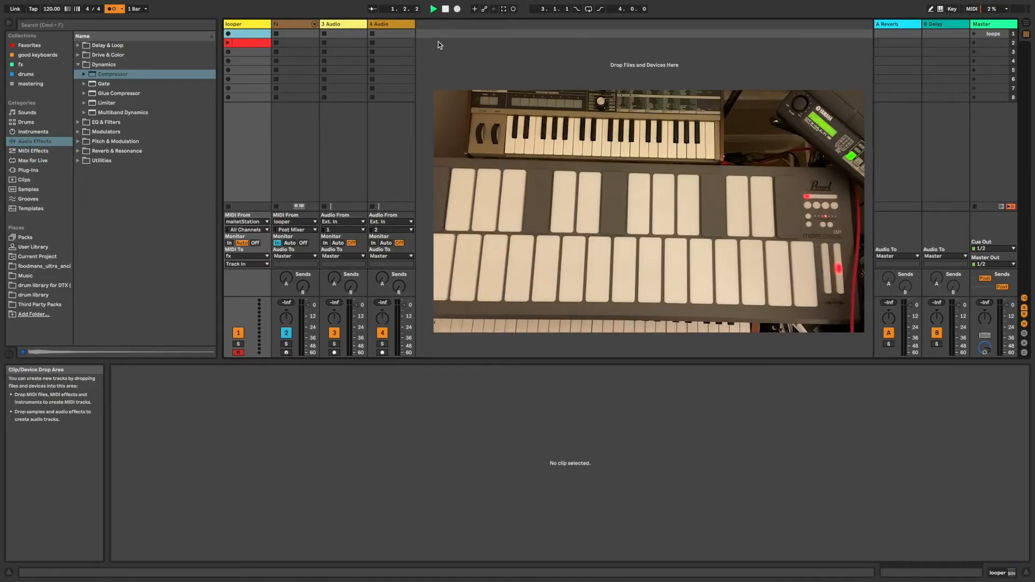
pyautogui.click(227, 44)
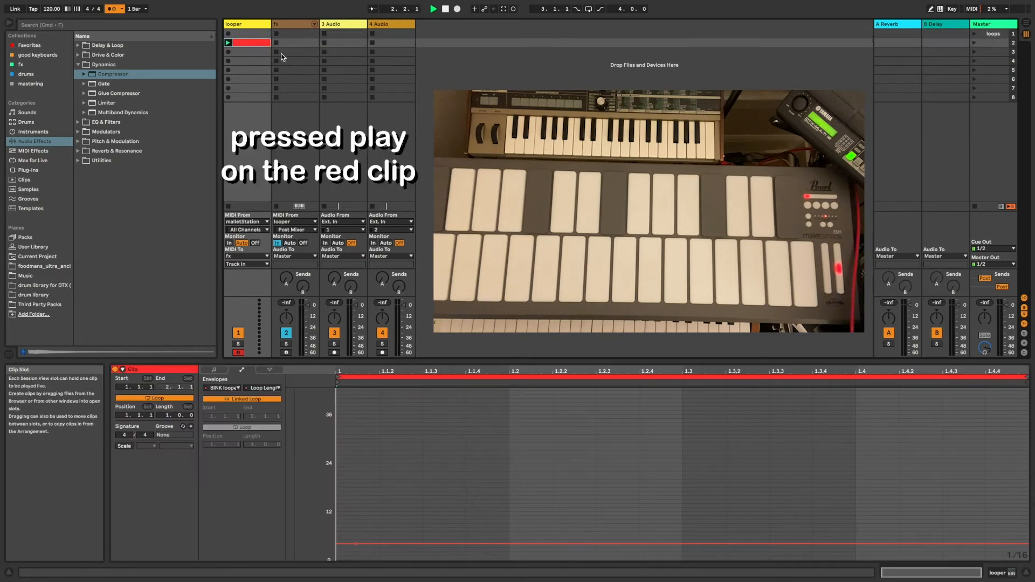
pyautogui.click(229, 42)
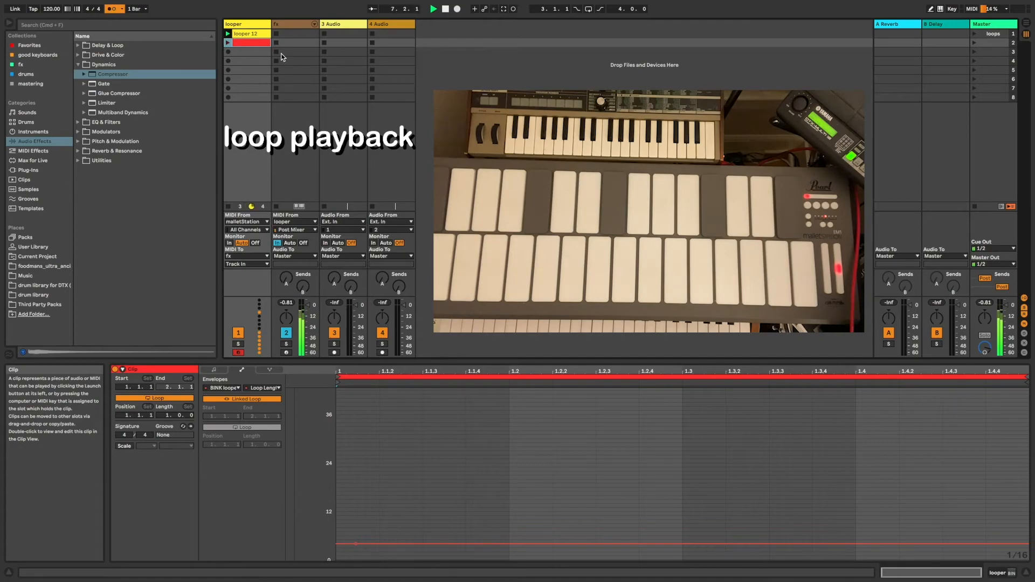
pyautogui.click(264, 386)
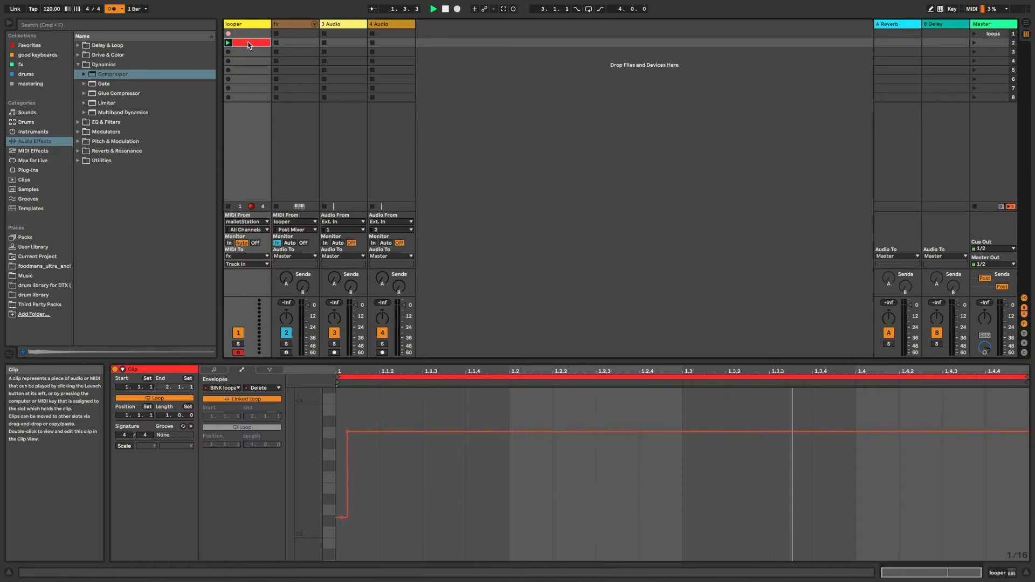
# Automate the looper's Rec Stop with a stepped envelope and relaunch the red clip
pyautogui.click(228, 34)
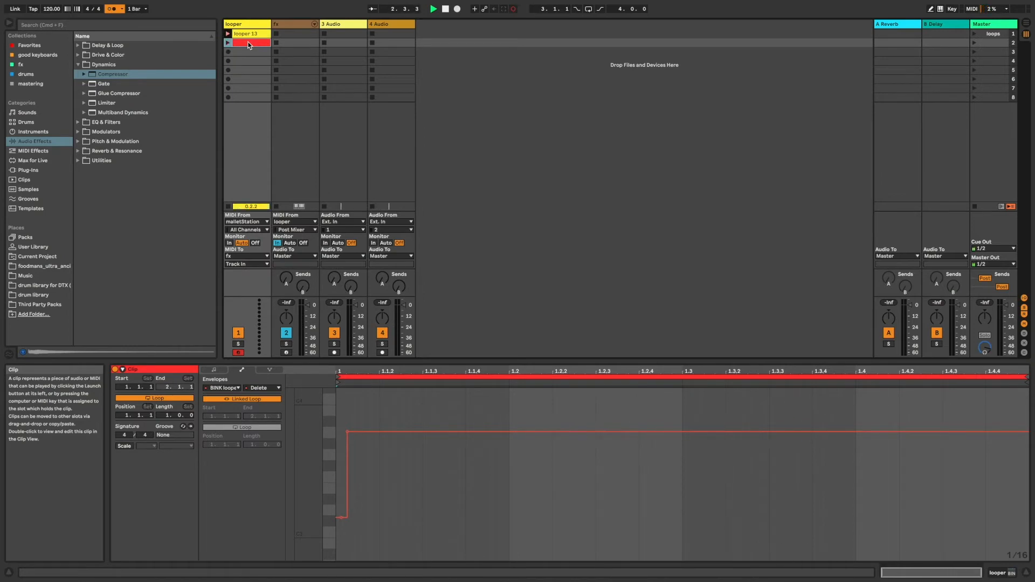
pyautogui.click(433, 9)
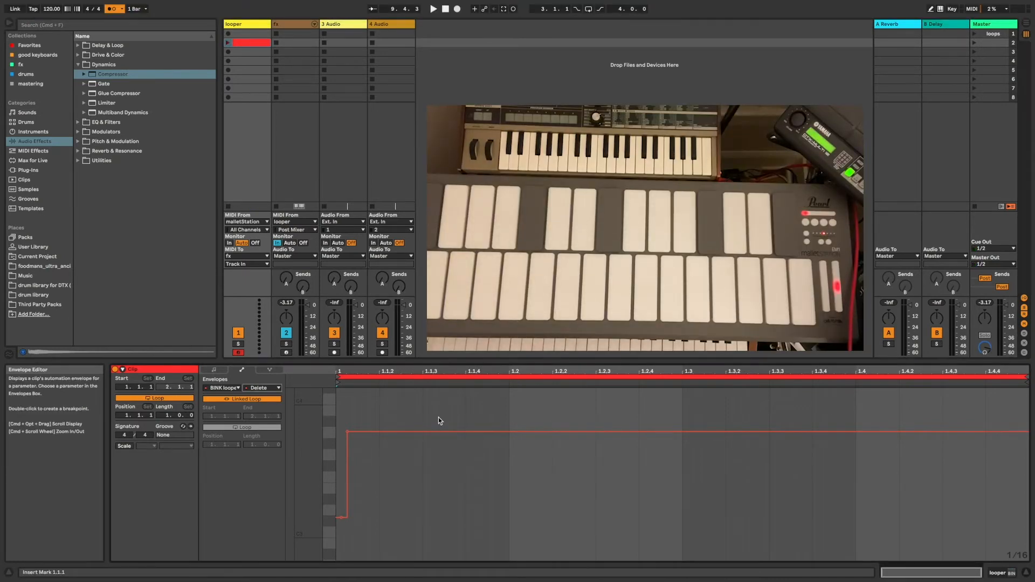
pyautogui.click(263, 387)
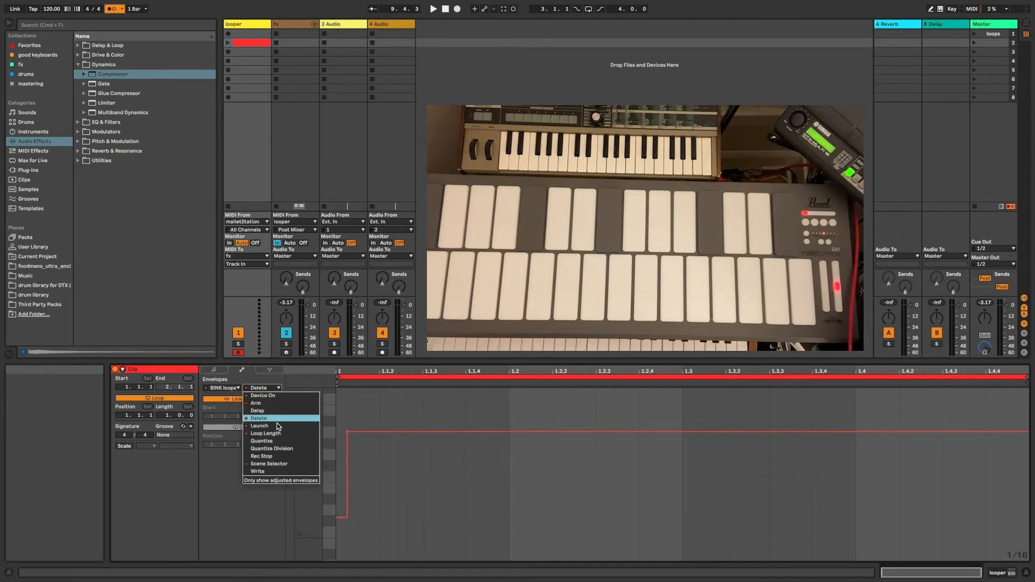
pyautogui.click(261, 456)
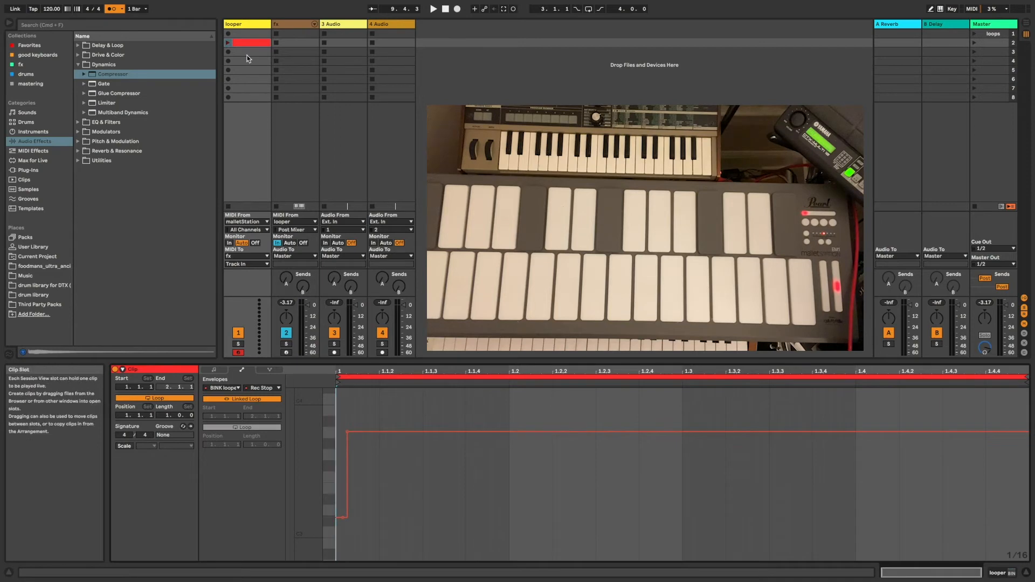
pyautogui.click(227, 43)
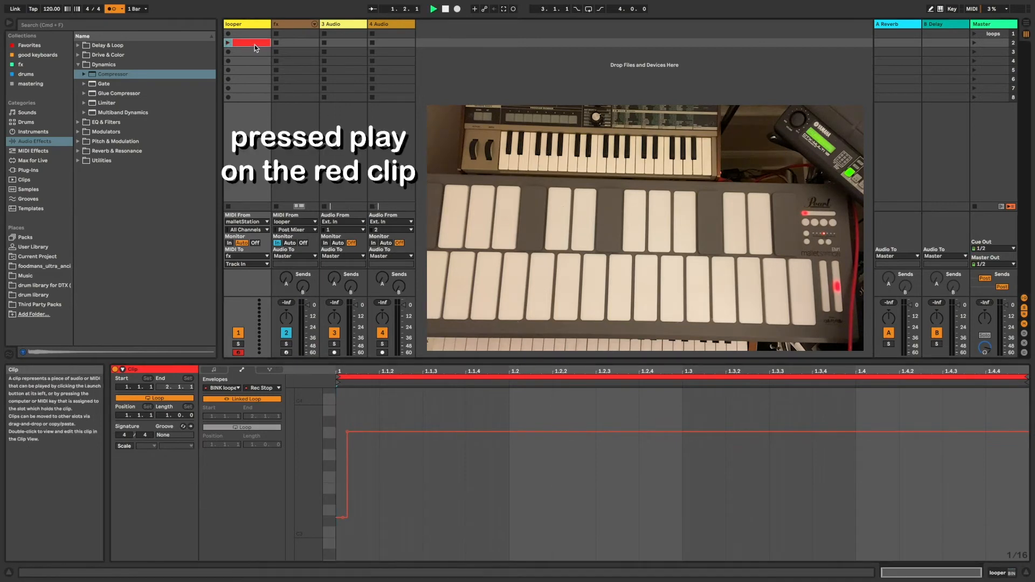
pyautogui.click(228, 43)
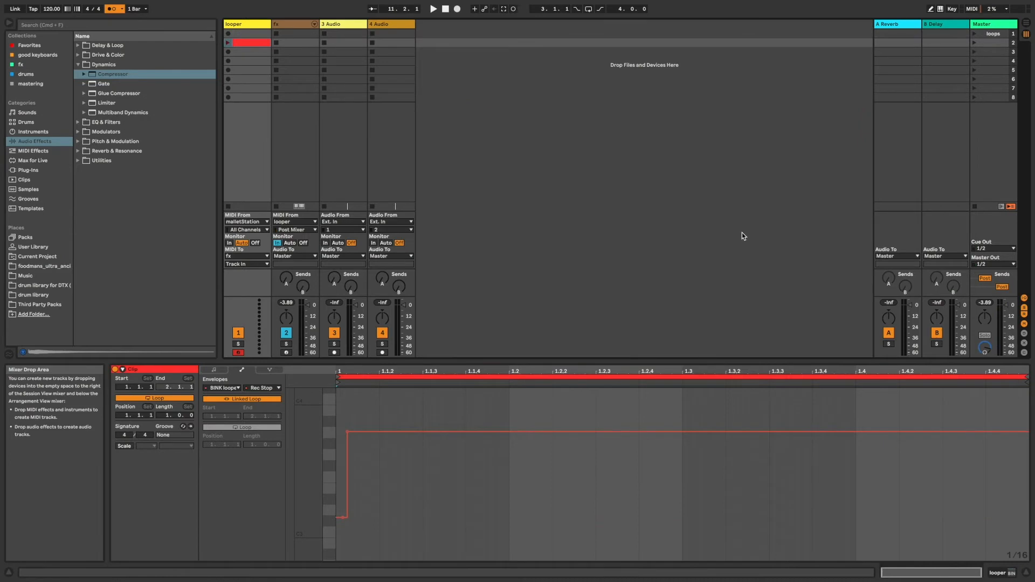
# Automate the looper's Delay in the red clip and set global launch quantization to None
pyautogui.click(263, 387)
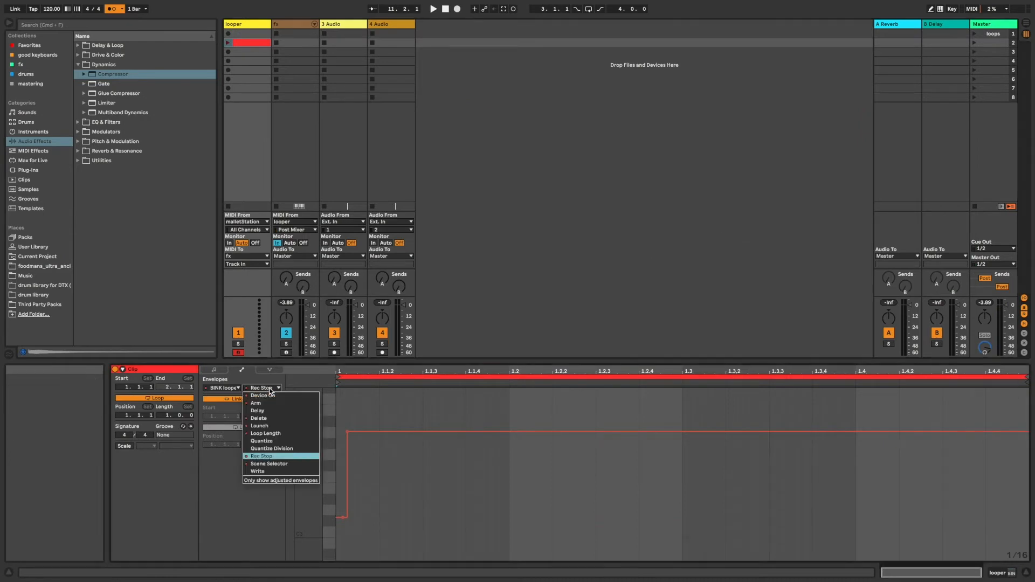
pyautogui.click(257, 410)
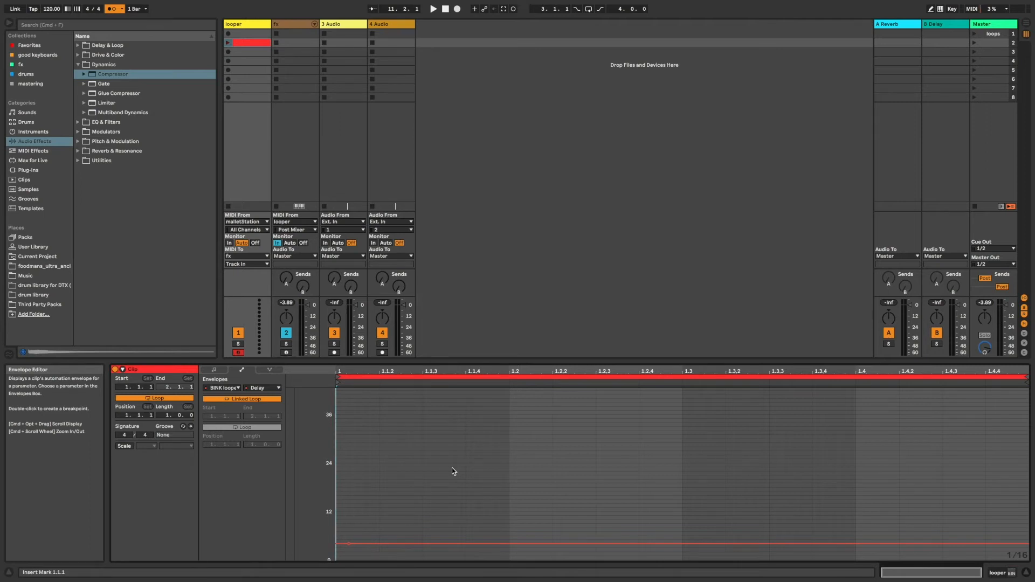
pyautogui.moveTo(228, 52)
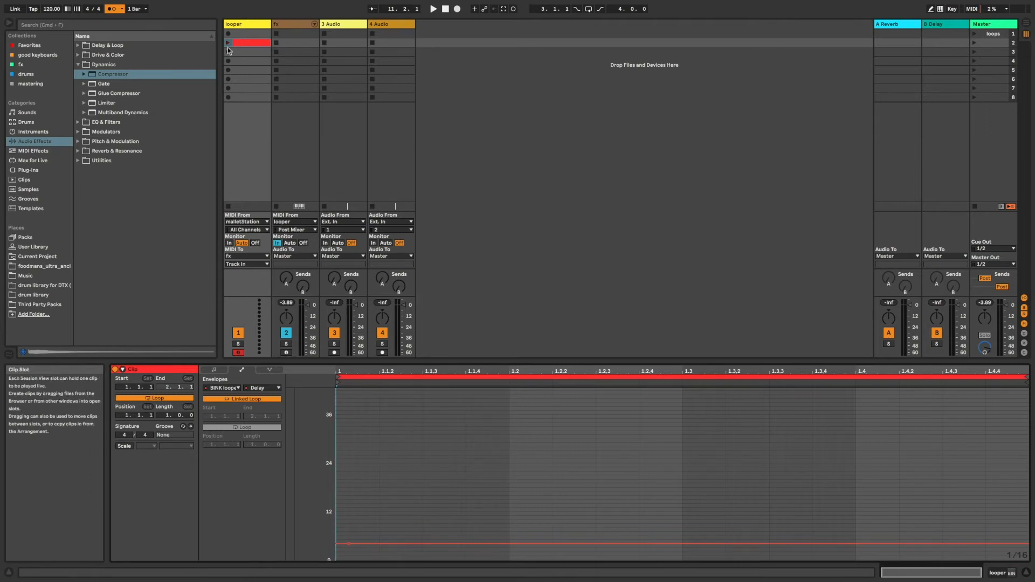
pyautogui.click(134, 8)
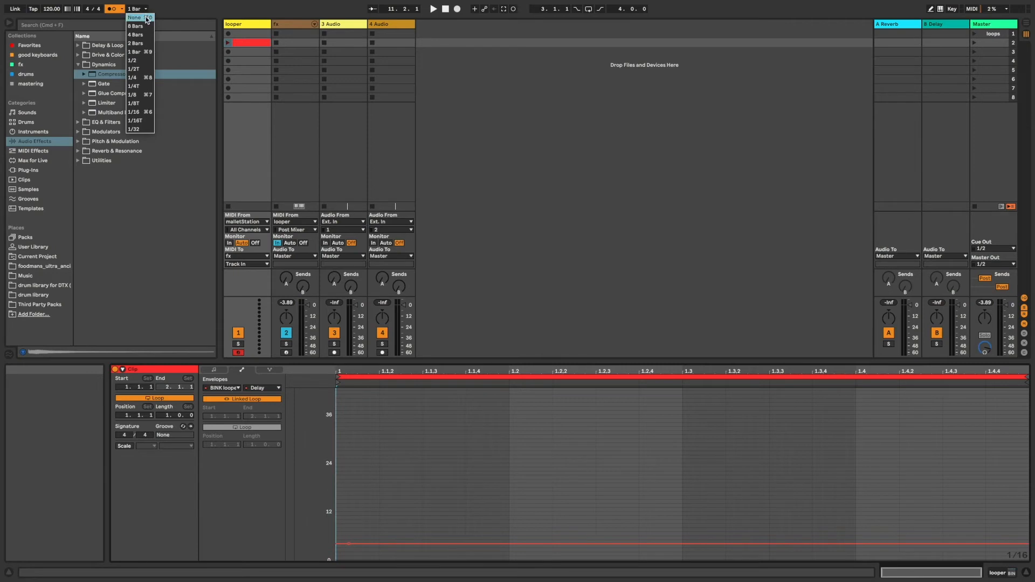
pyautogui.click(134, 17)
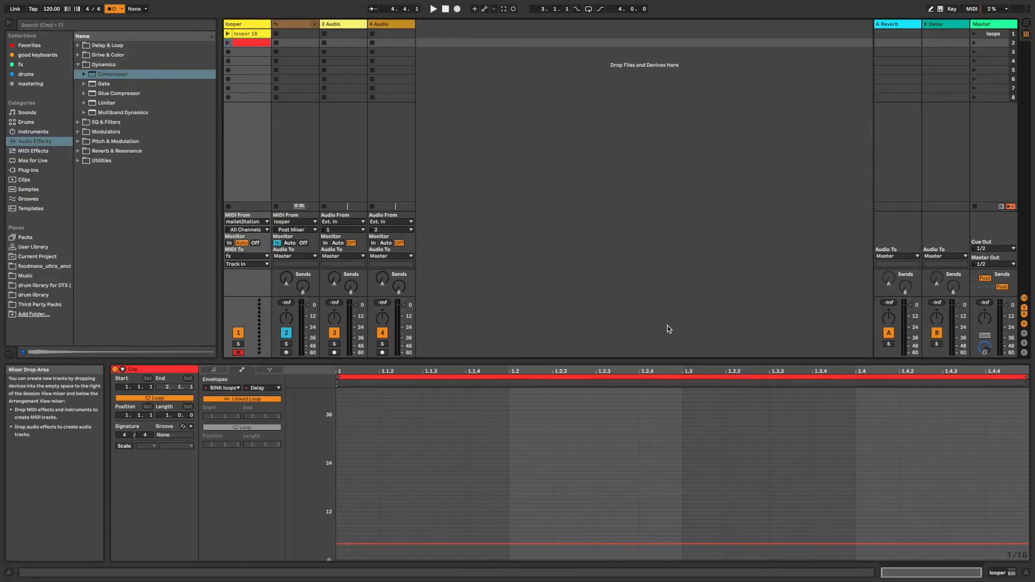
# Choose Quantize as the red clip's automated parameter and reset global quantization to 1 Bar
pyautogui.click(263, 387)
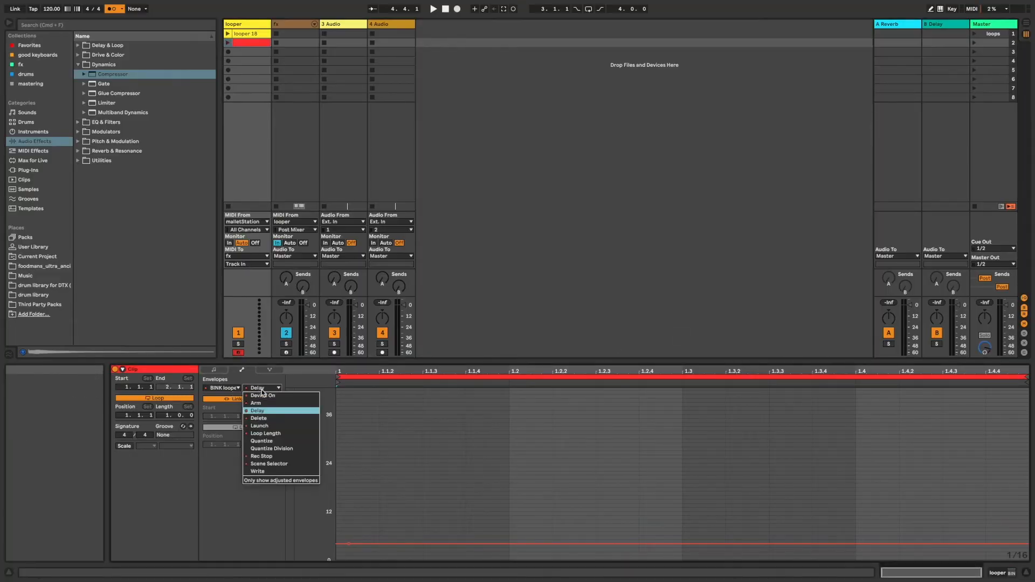
pyautogui.click(261, 441)
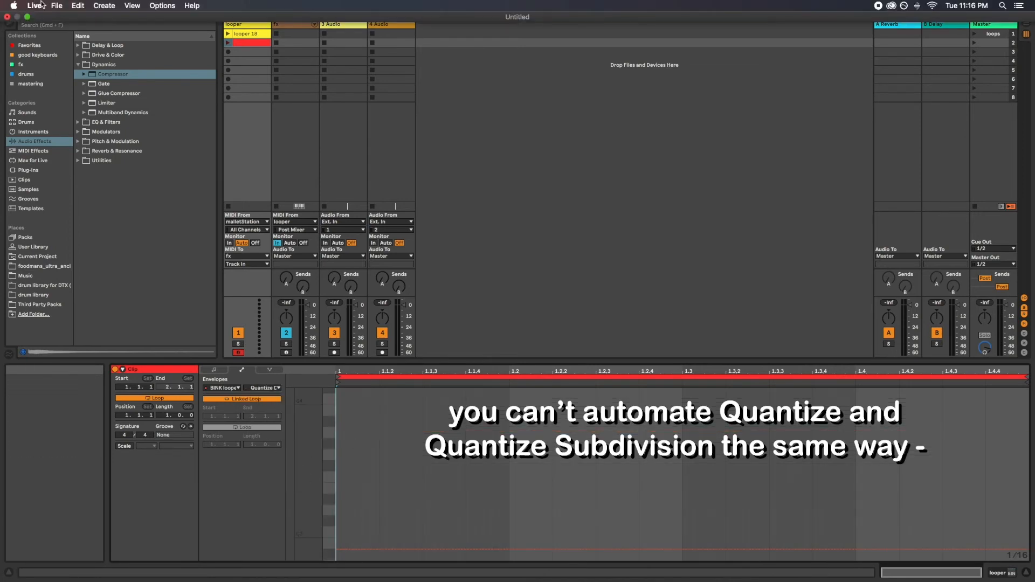
pyautogui.click(78, 6)
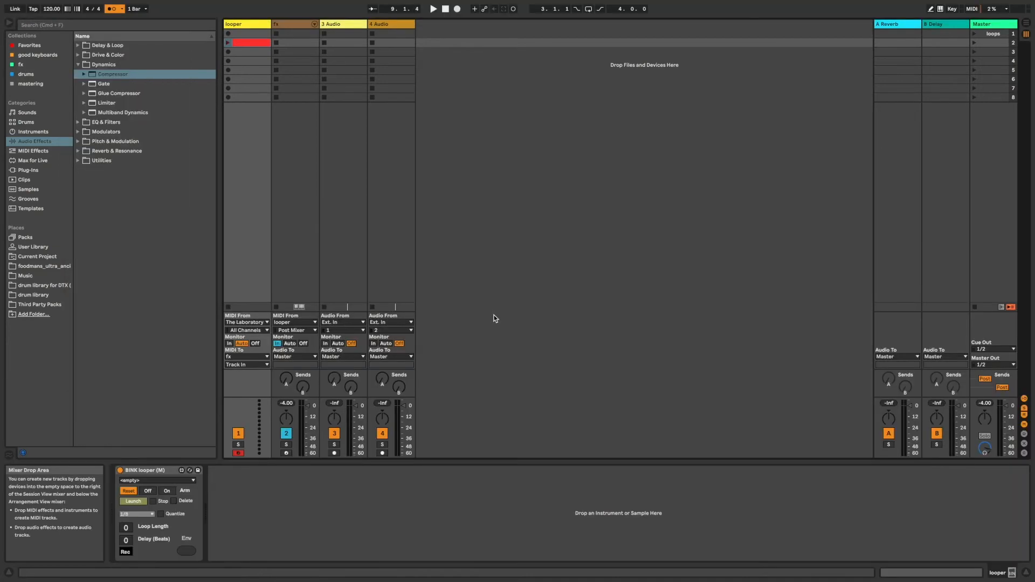
# Key-map Q to the looper's Quantize switch and turn quantize on while looping
pyautogui.click(951, 8)
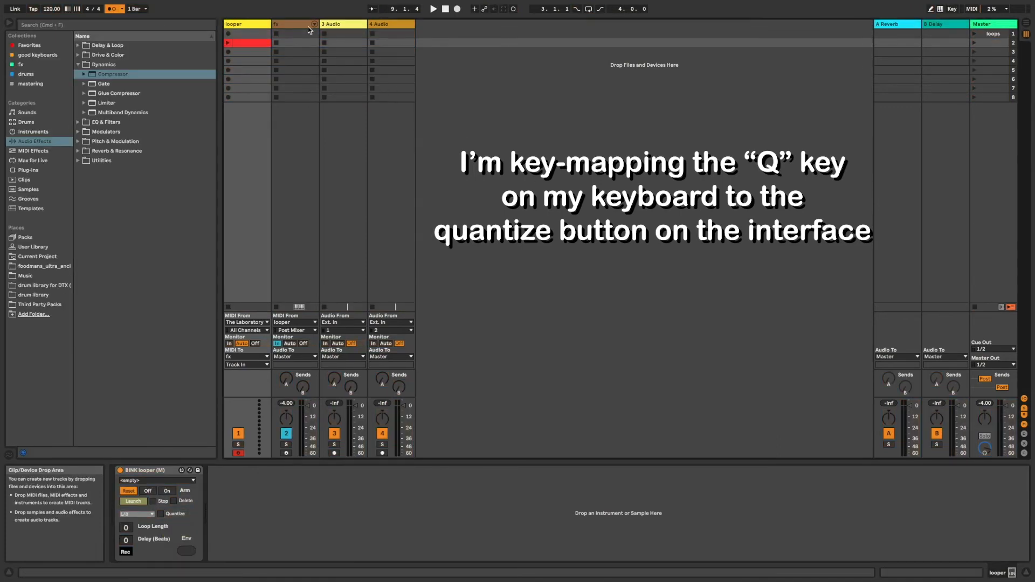
pyautogui.click(249, 43)
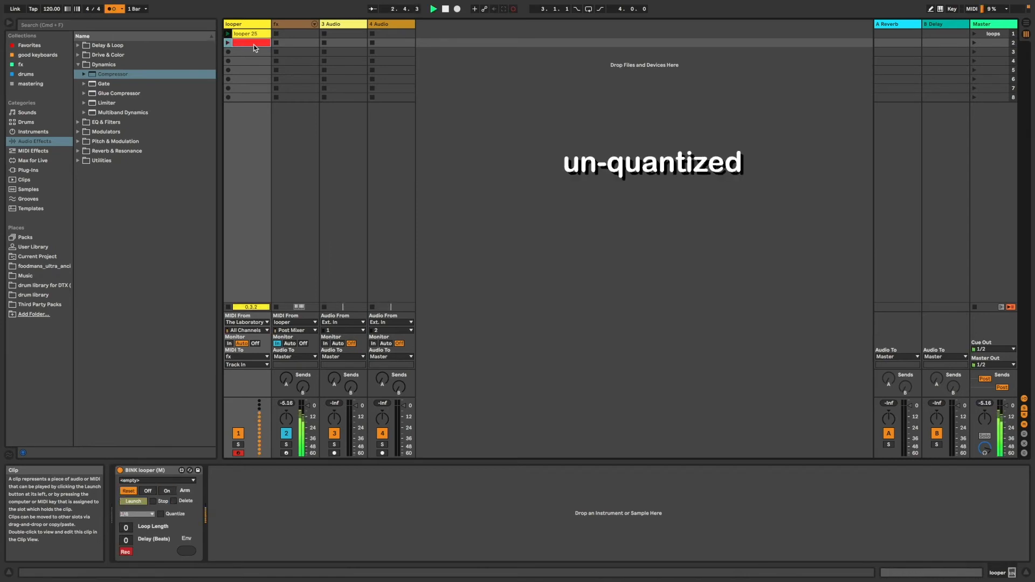
pyautogui.press('q')
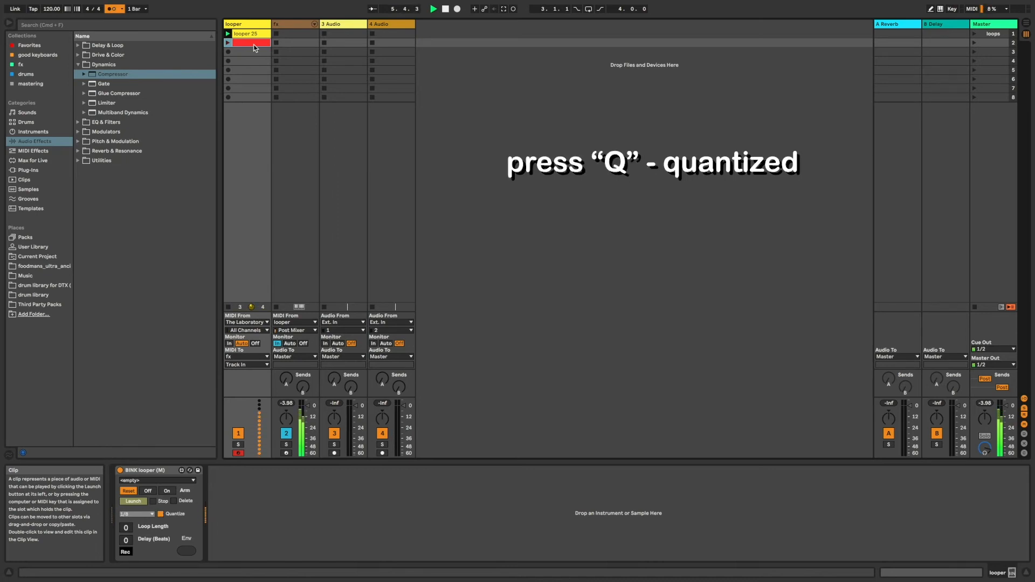
# Set the looper's quantize division to 1/8T
pyautogui.click(137, 514)
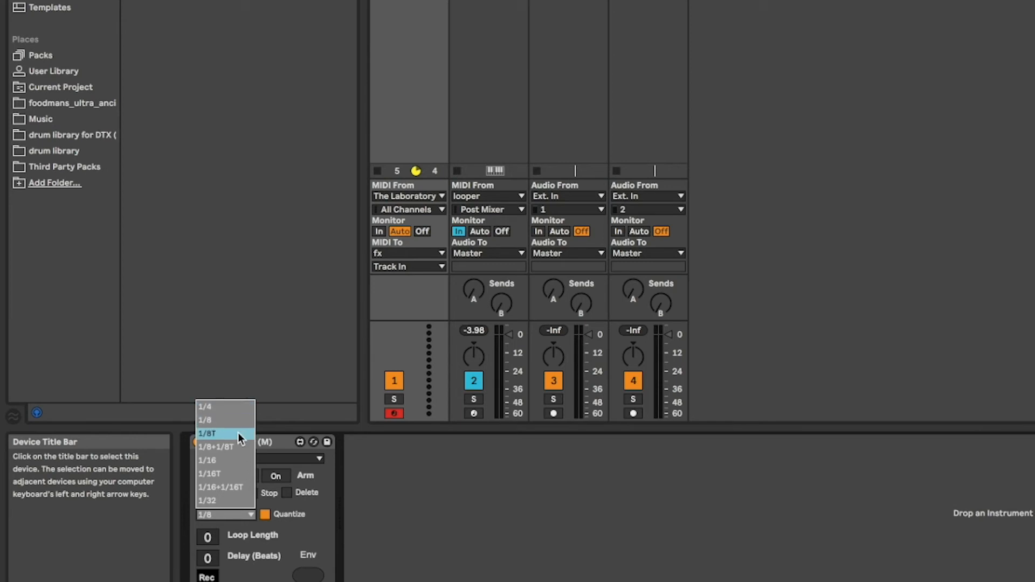
pyautogui.click(207, 461)
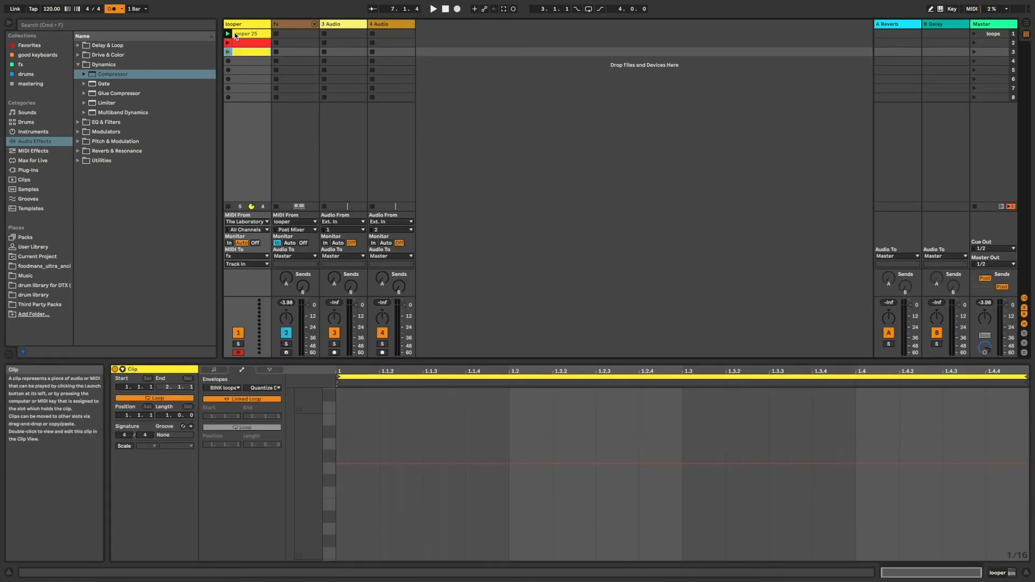
# Launch yellow dummy clips on the looper track automating the quantize division
pyautogui.click(227, 33)
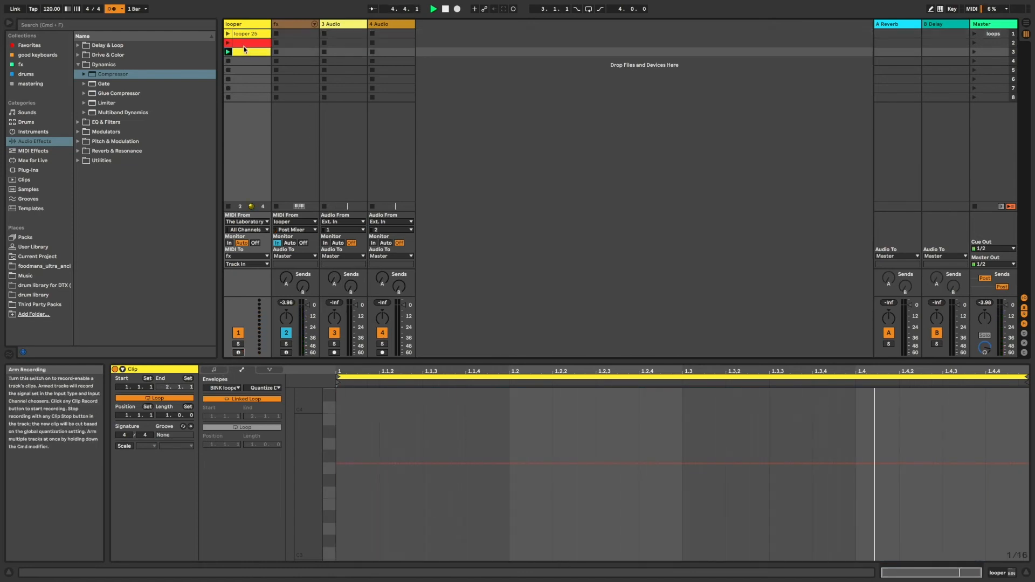
pyautogui.click(246, 71)
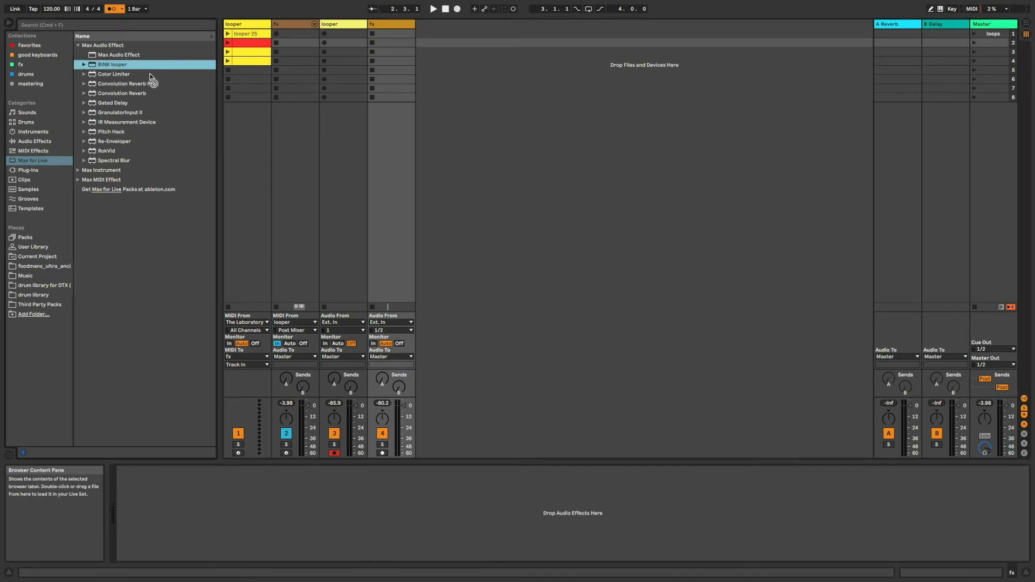
# Load BINK looper onto the audio looper track and add a red REC clip automating Launch
pyautogui.click(341, 43)
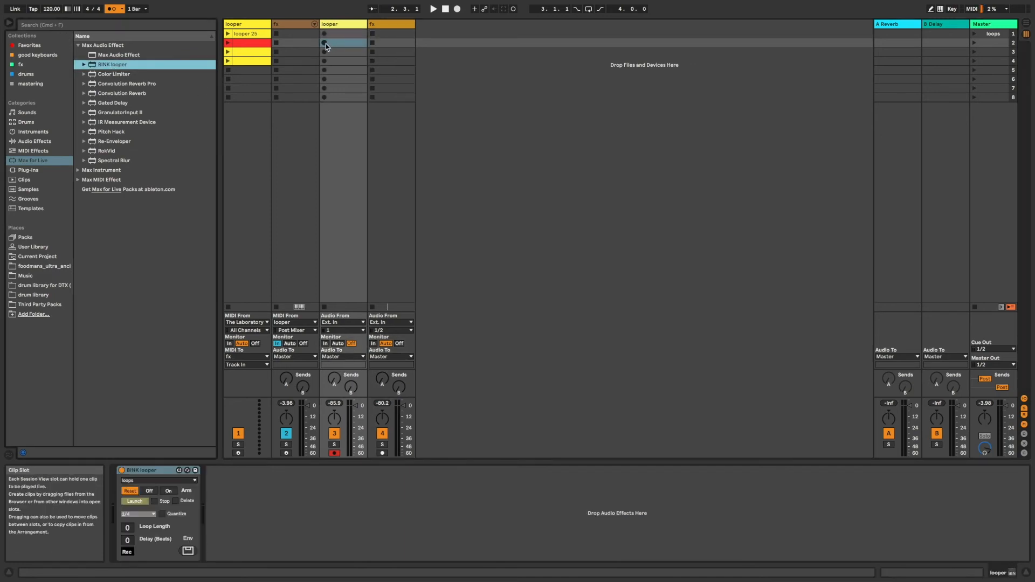
pyautogui.click(341, 42)
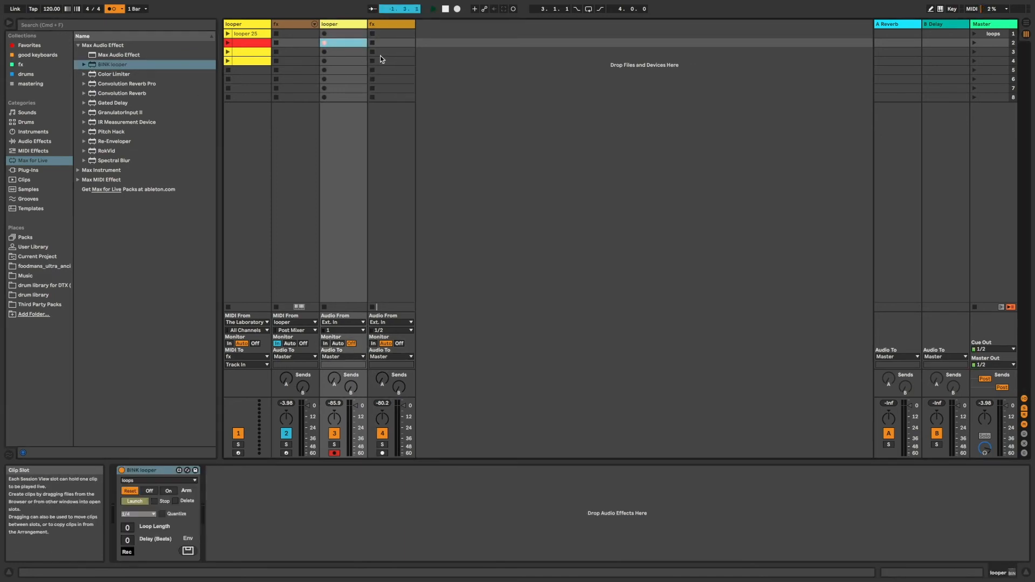
pyautogui.click(323, 43)
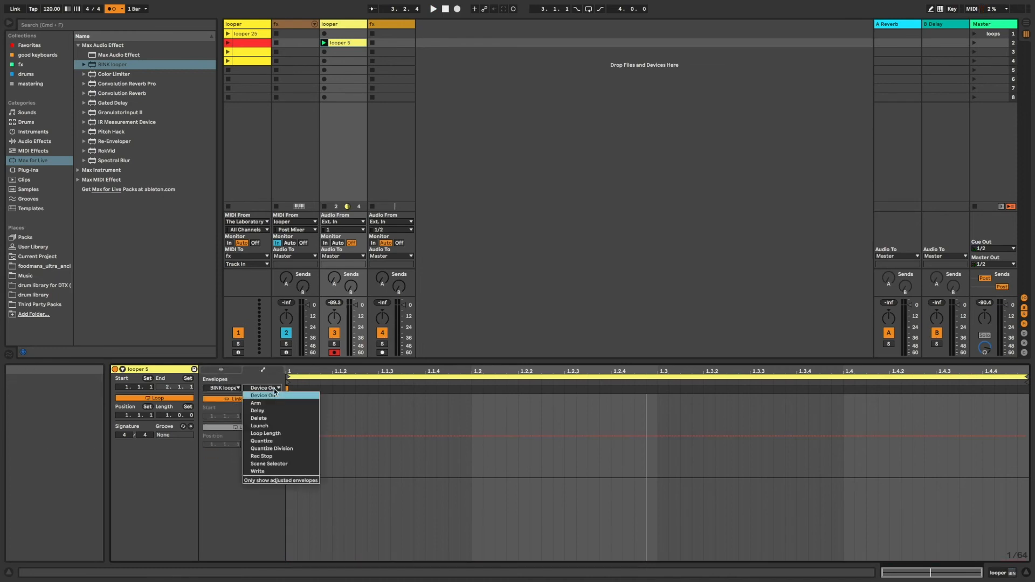
pyautogui.moveTo(258, 403)
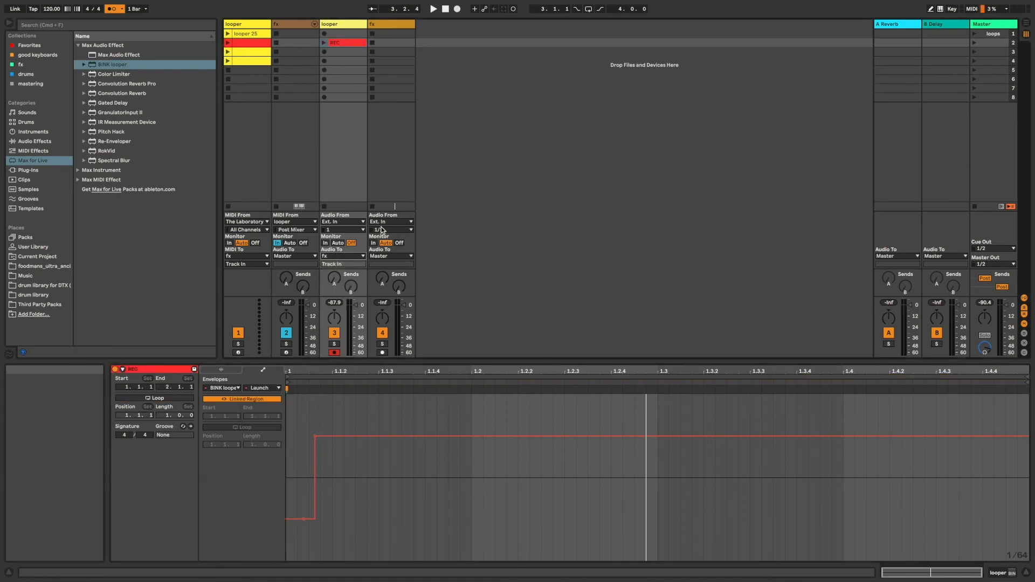
# Set the fx track's Audio From to the looper track
pyautogui.click(390, 221)
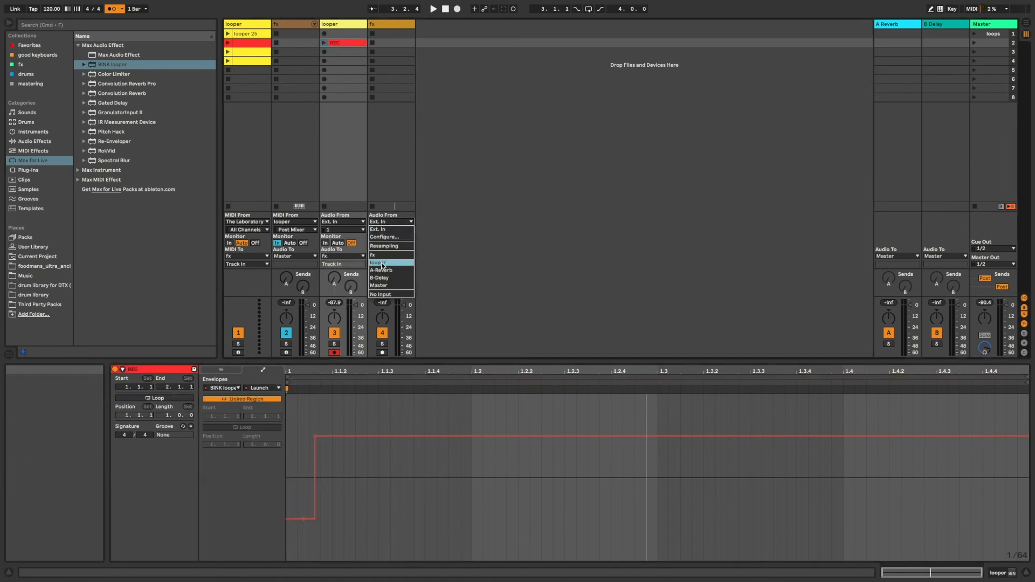
pyautogui.click(376, 262)
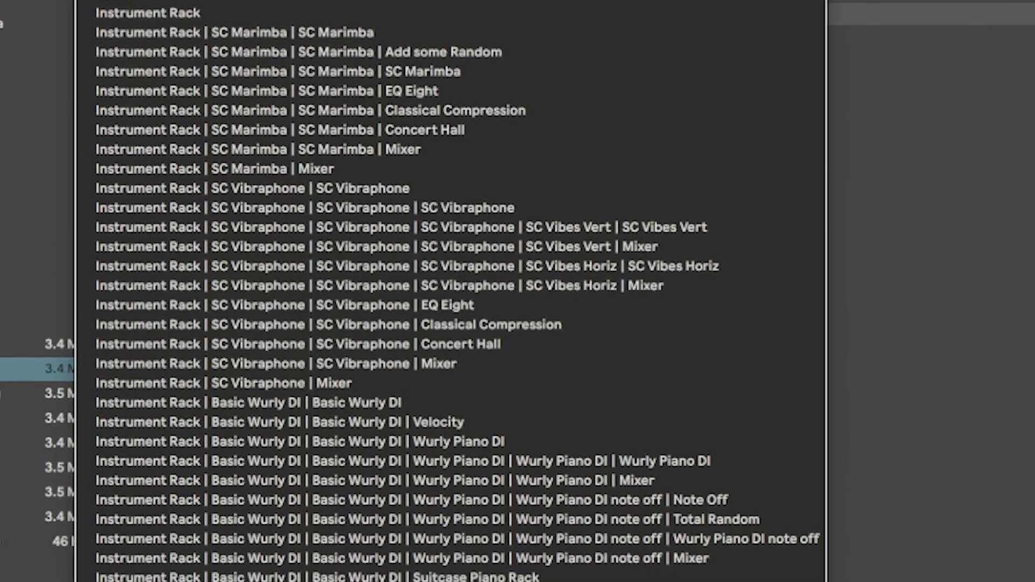
# Browse to the Wurly Piano presets and load Basic Wurly DI onto the fx track
pyautogui.scroll(-3)
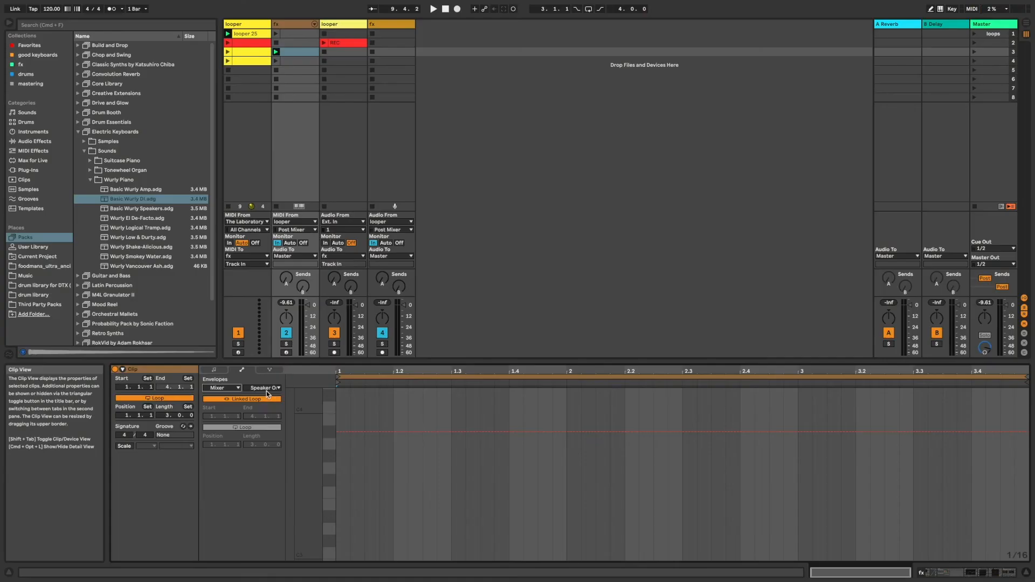
# Automate the fx clip's A-Reverb send and Speaker On mixer parameters, then launch a scene
pyautogui.click(264, 387)
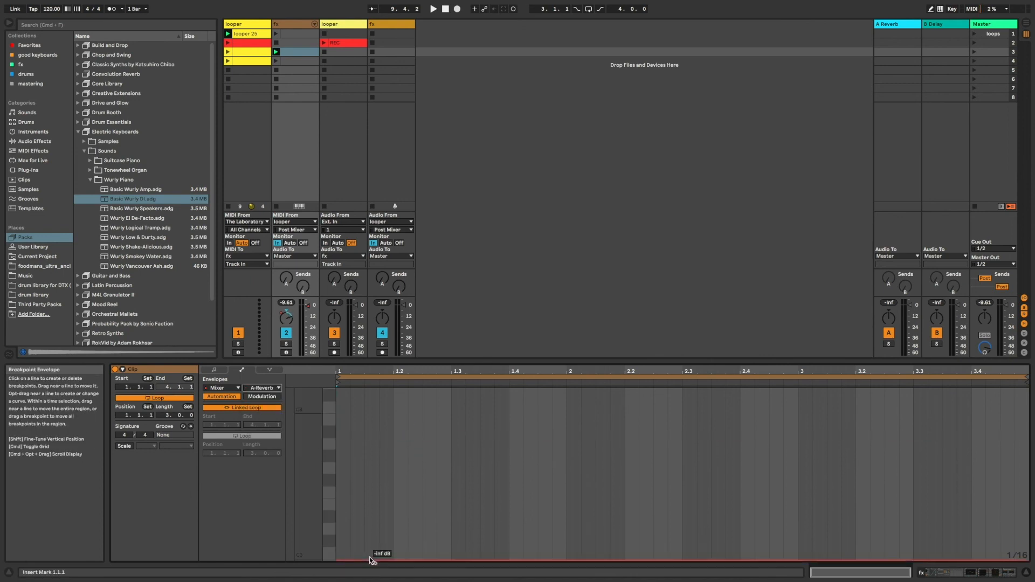
pyautogui.click(265, 387)
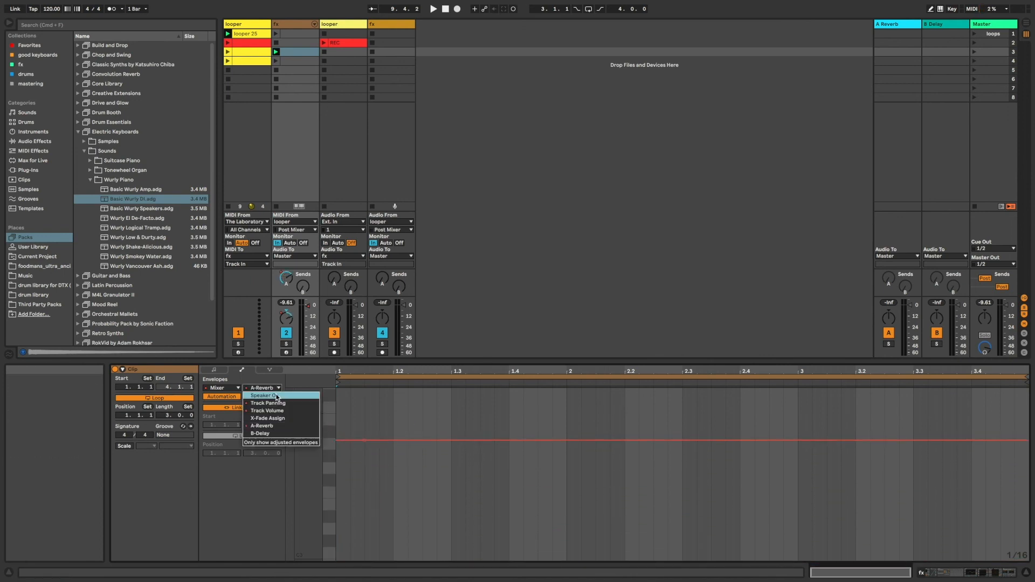
pyautogui.click(259, 395)
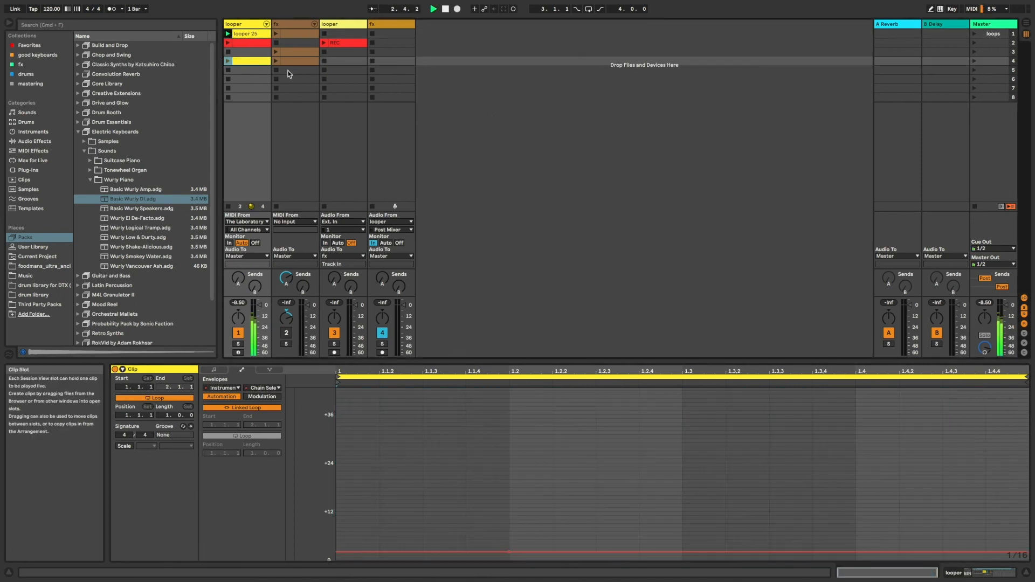
pyautogui.click(237, 60)
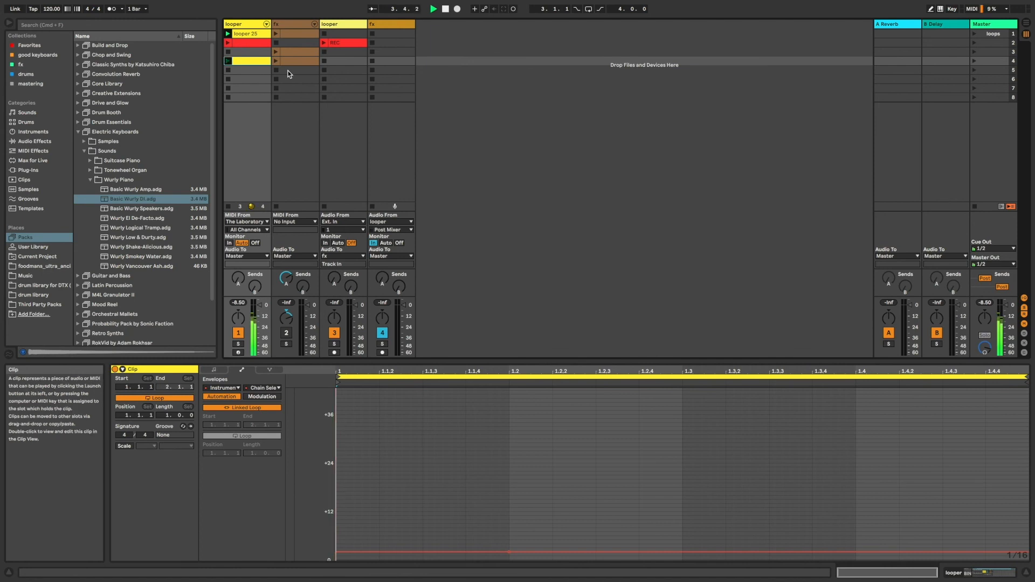